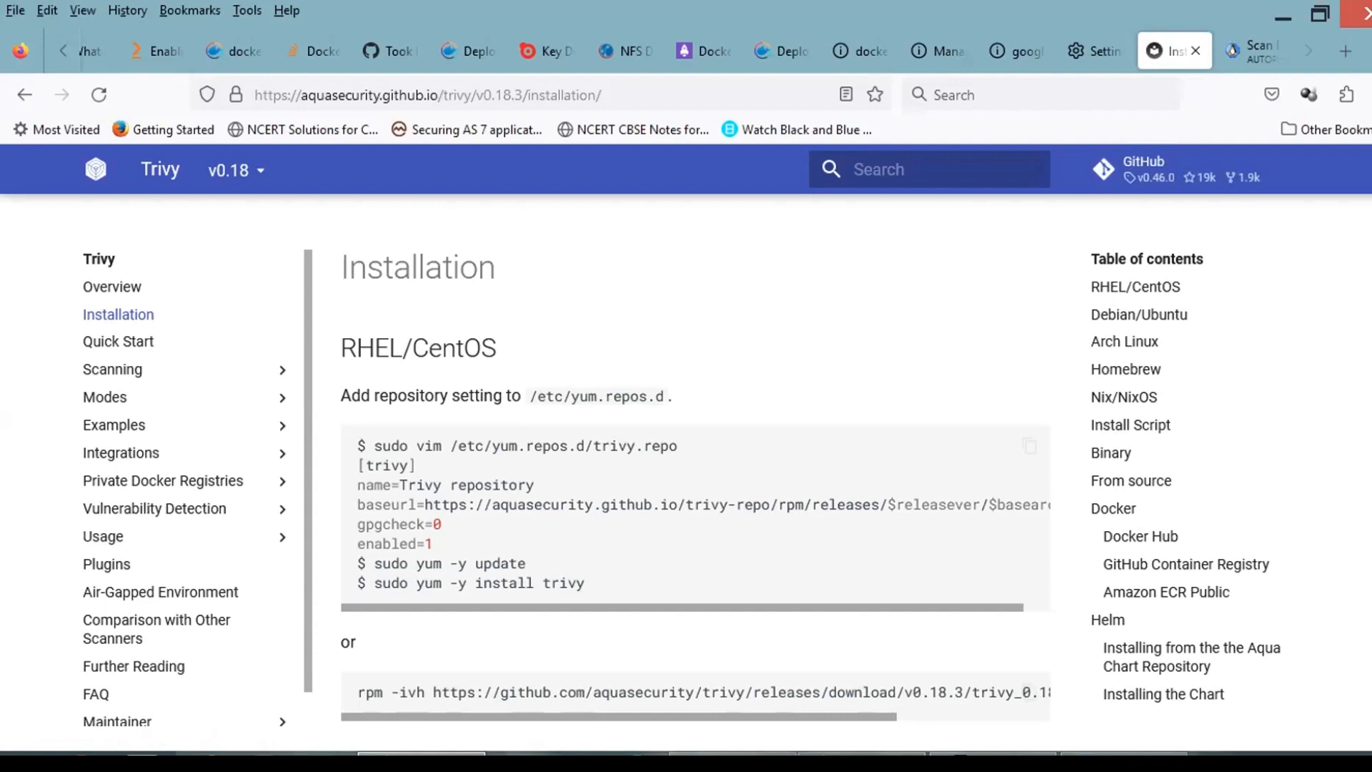
Step: Switch the Trivy docs to the newer version and scroll to the RHEL/CentOS and Ubuntu install sections
scroll("down", 3)
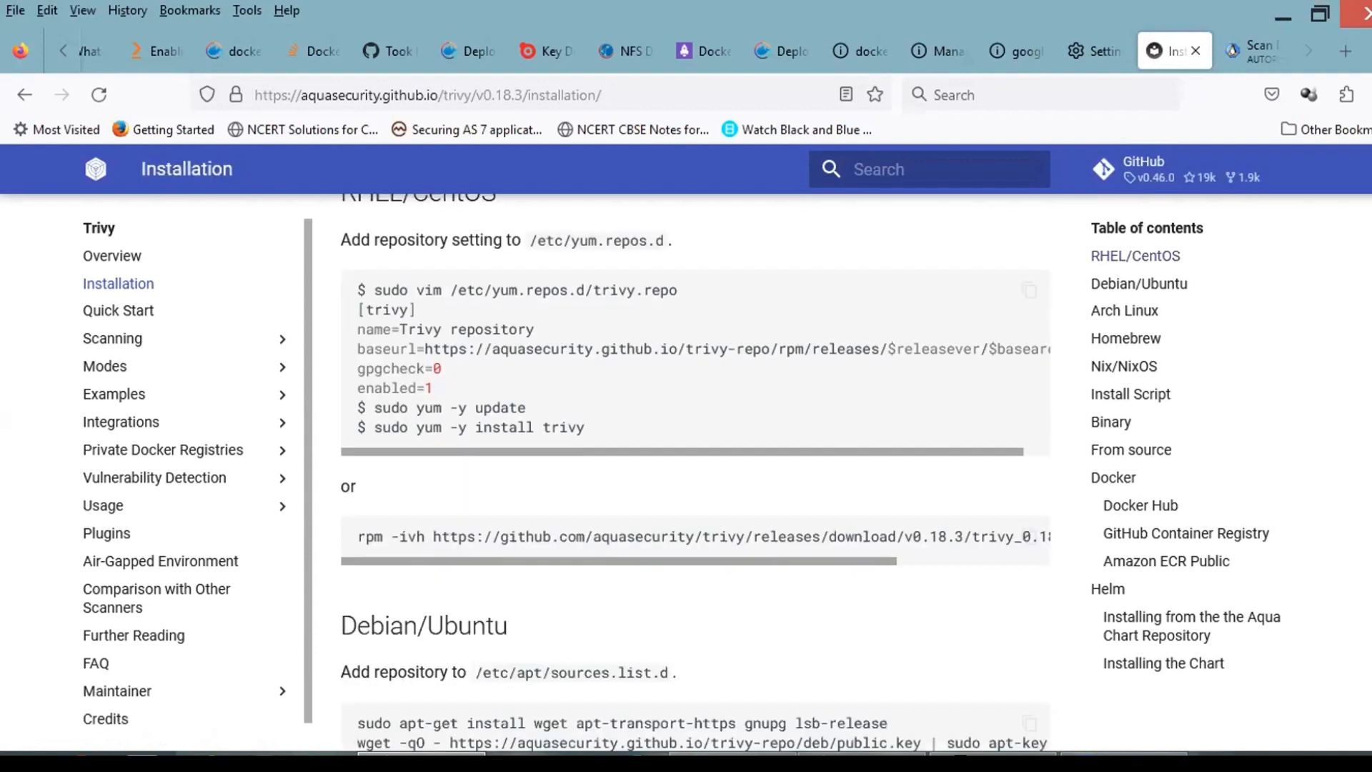
scroll("down", 3)
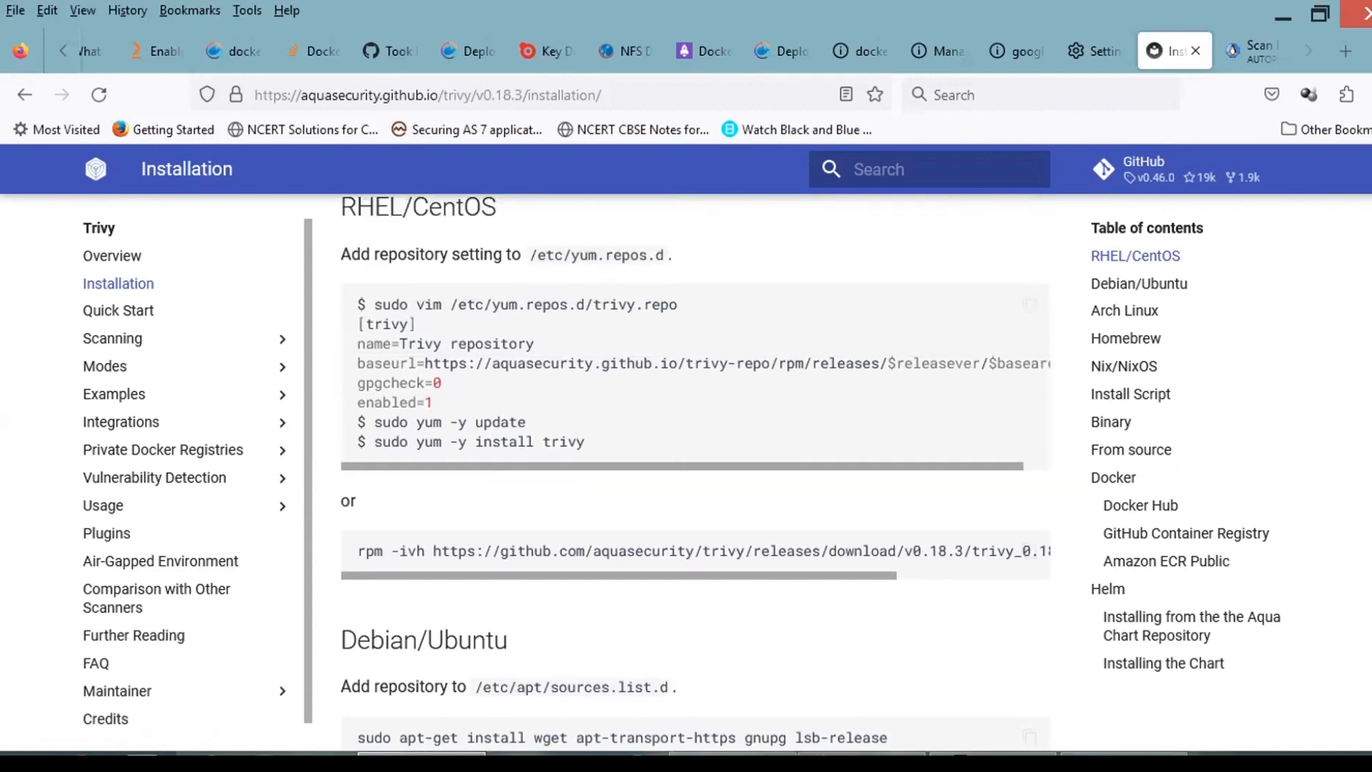
scroll("down", 3)
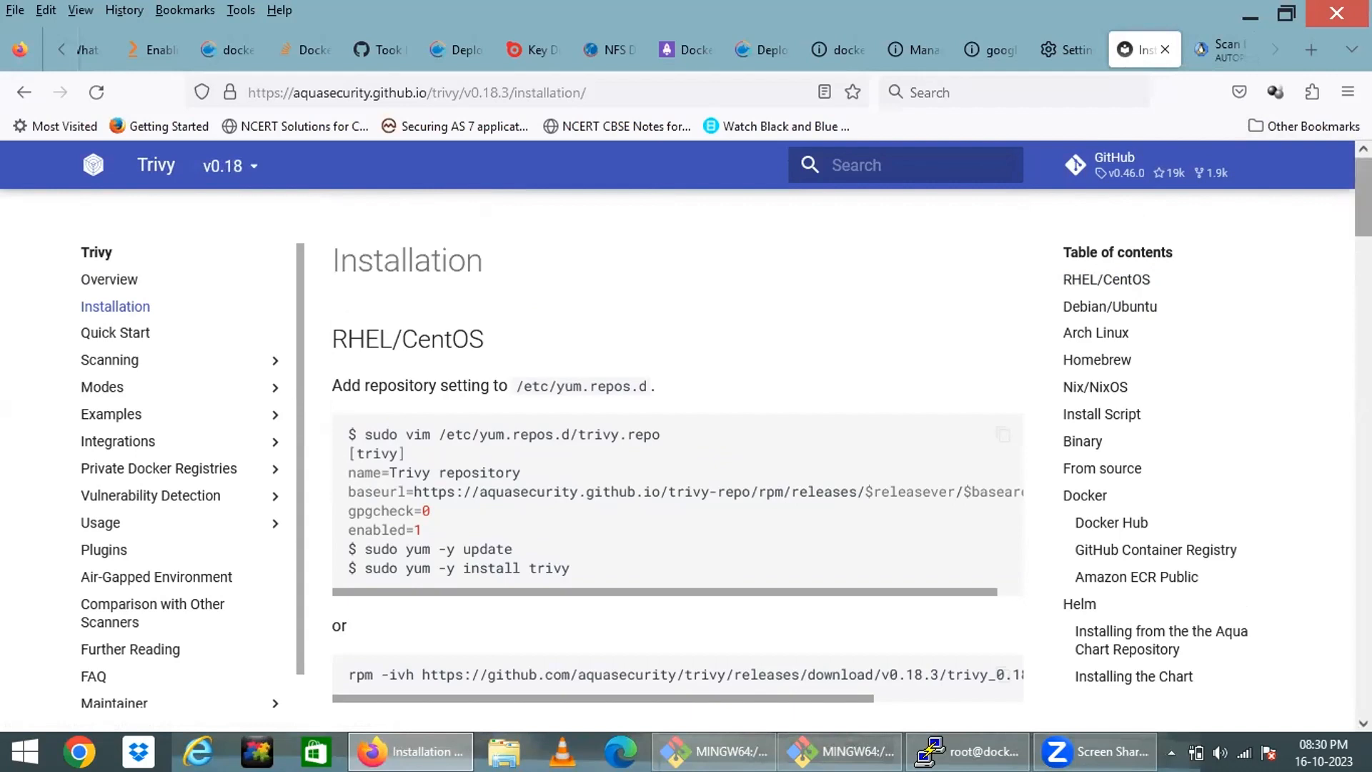
mouse_move(539, 207)
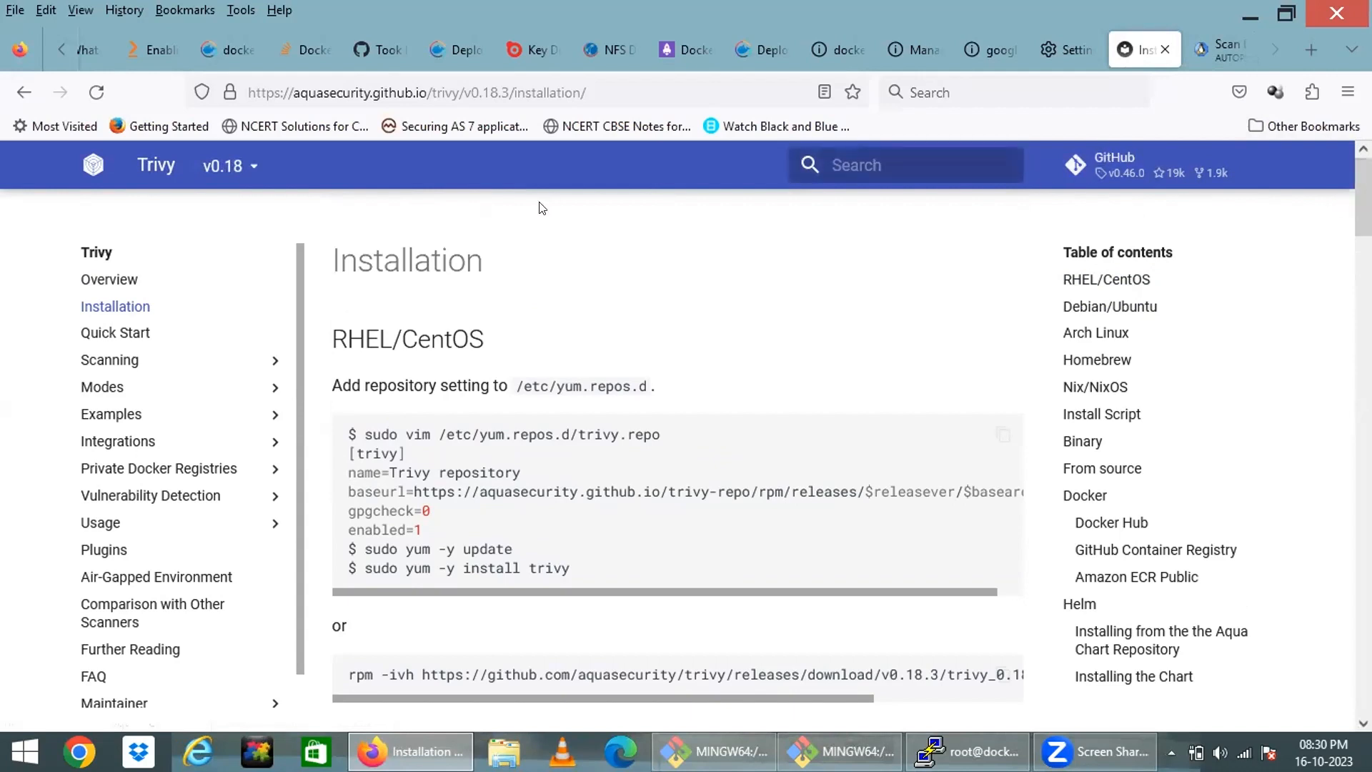
left_click(229, 165)
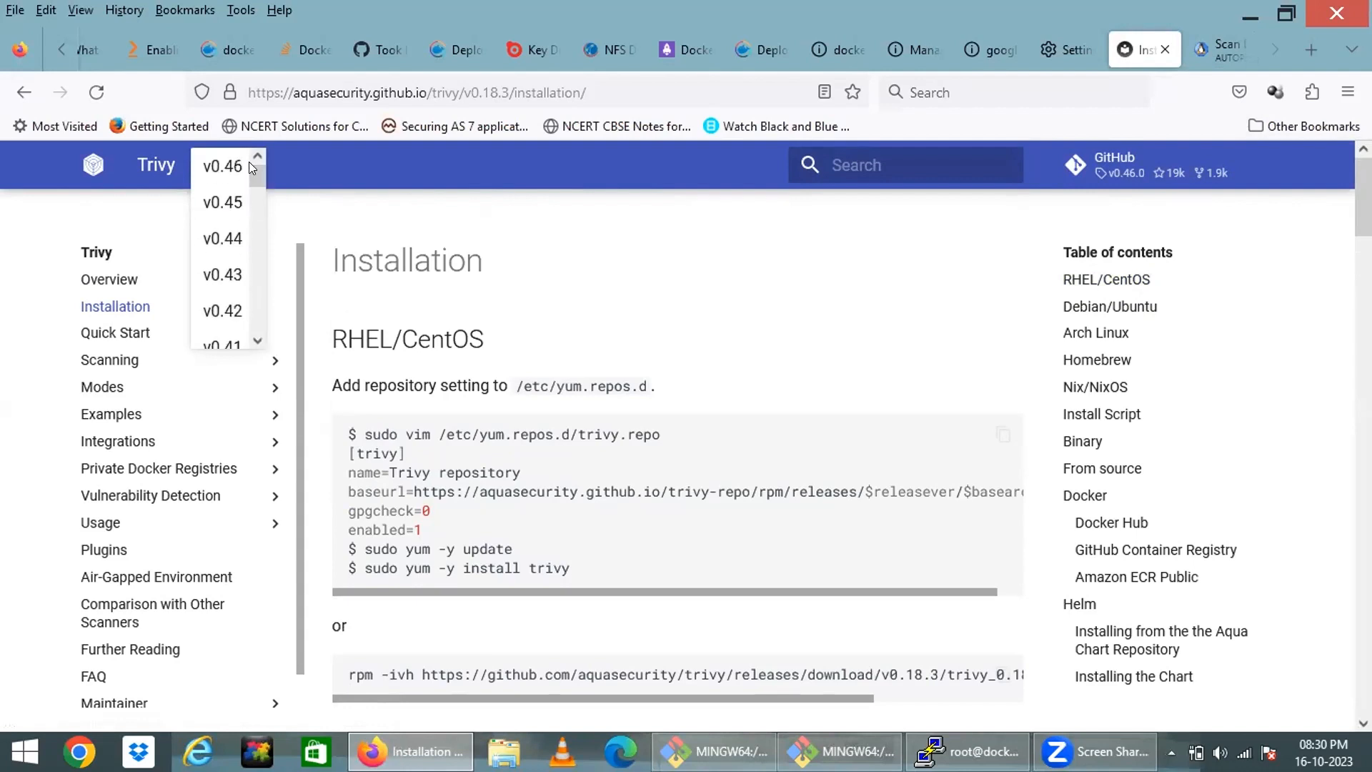
mouse_move(221, 168)
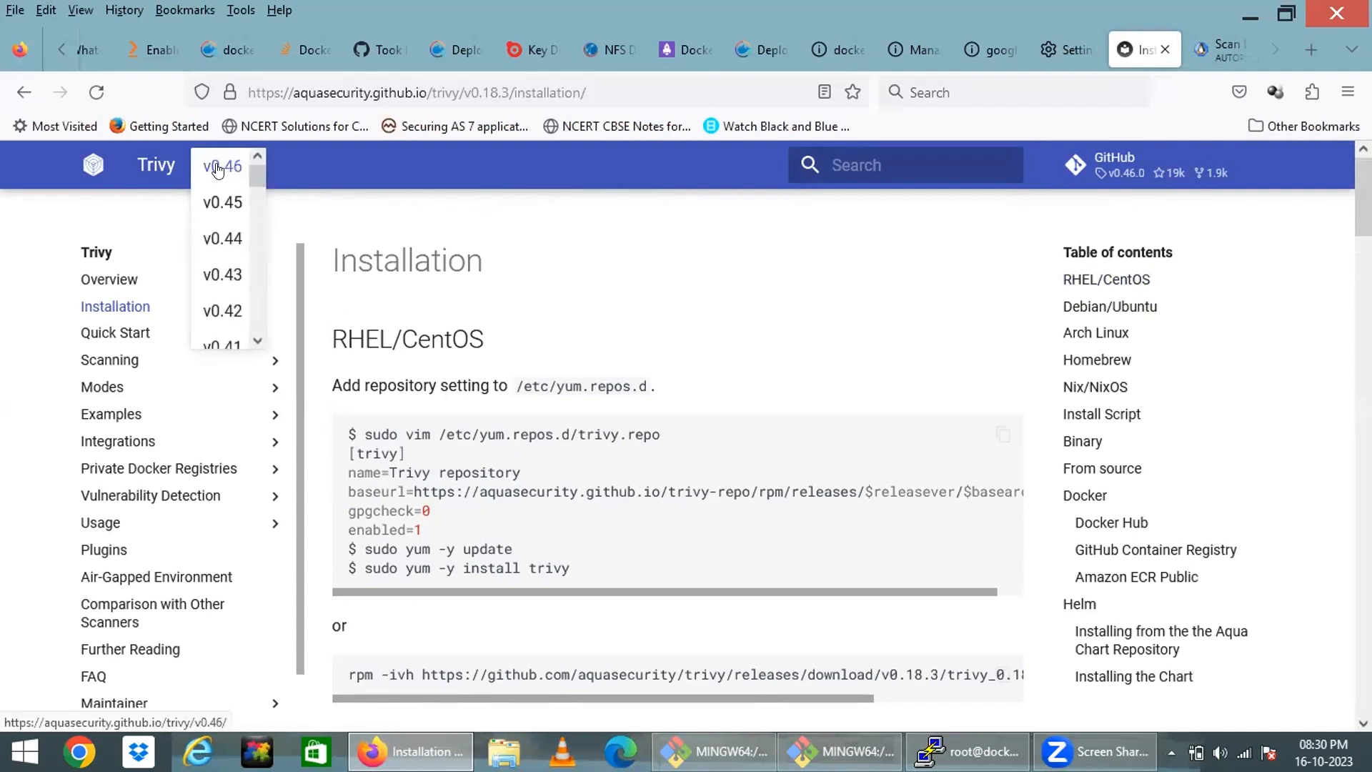
left_click(222, 167)
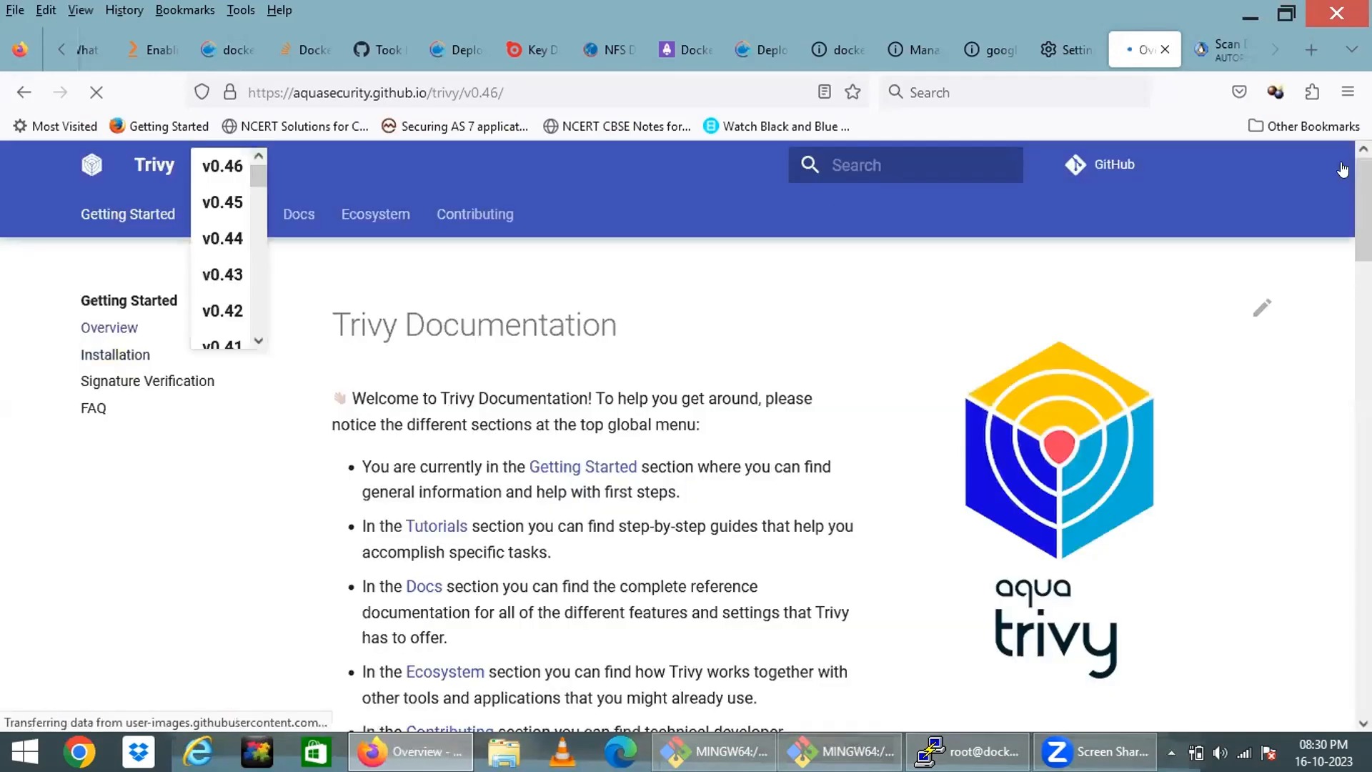
left_click(226, 166)
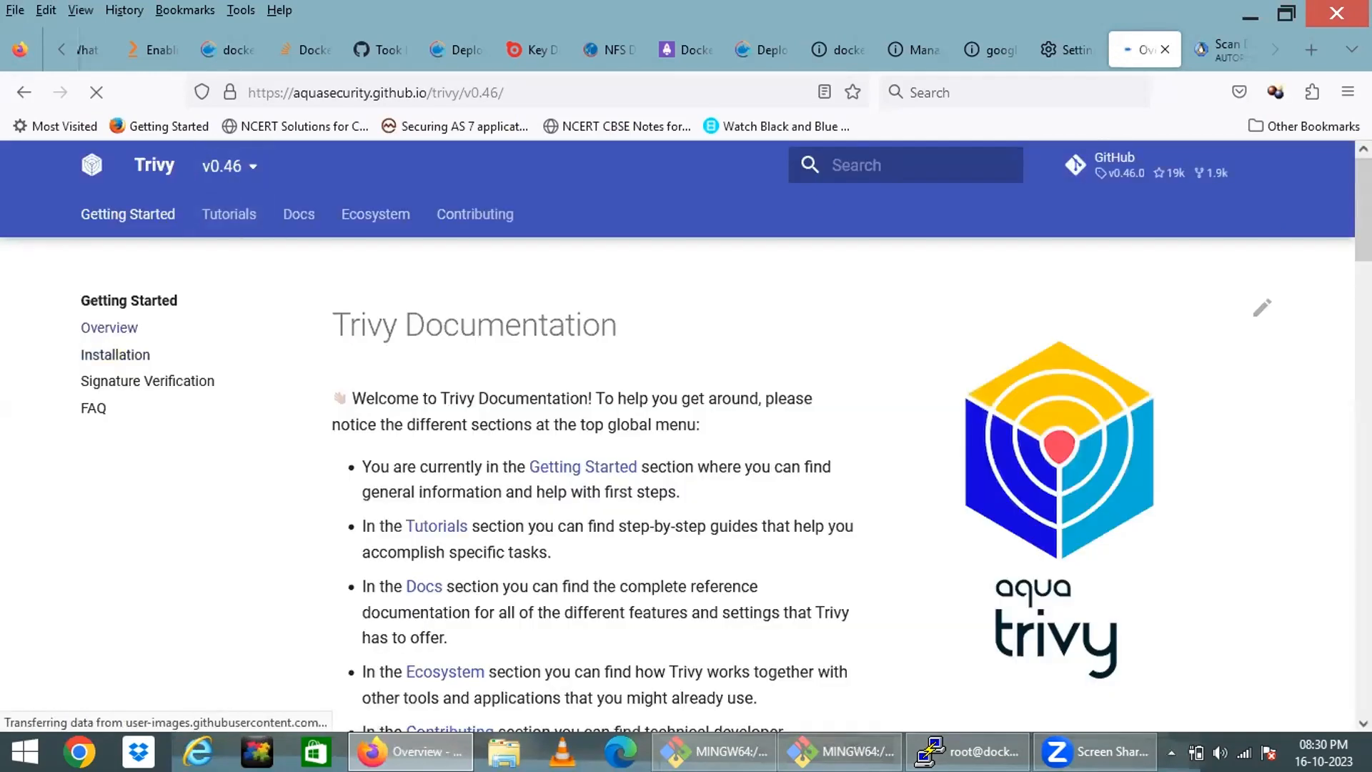
scroll("down", 3)
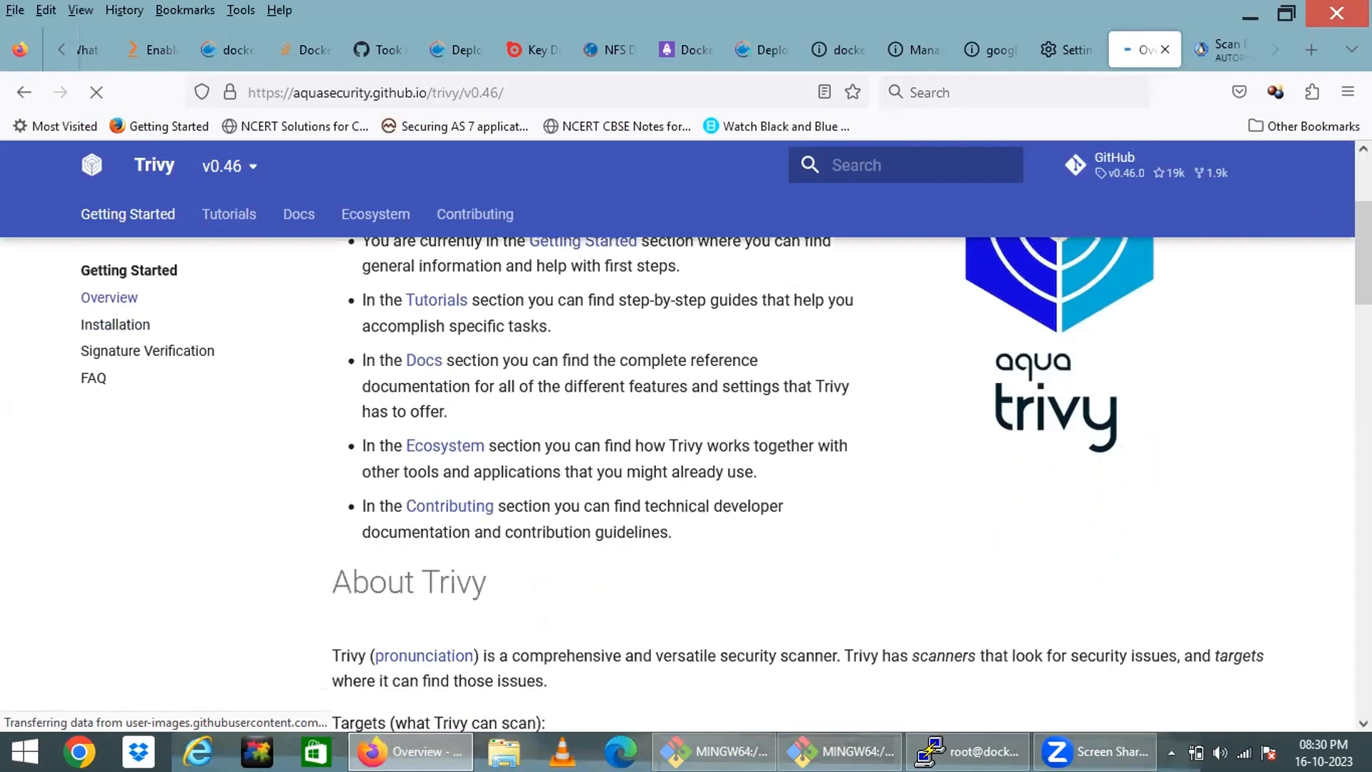
scroll("down", 3)
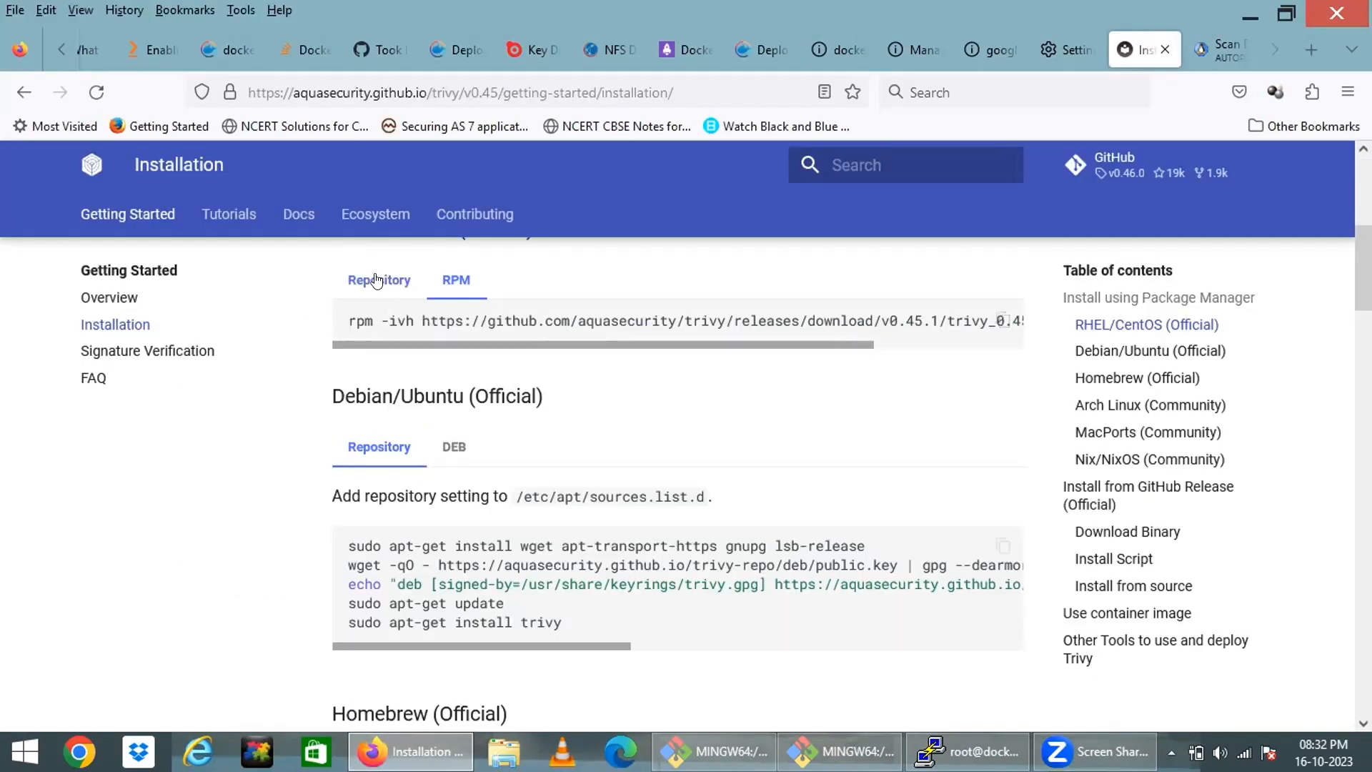
Step: Copy the single rpm -ivh command for Trivy 0.45.1 from the RHEL/CentOS RPM tab
left_click(378, 281)
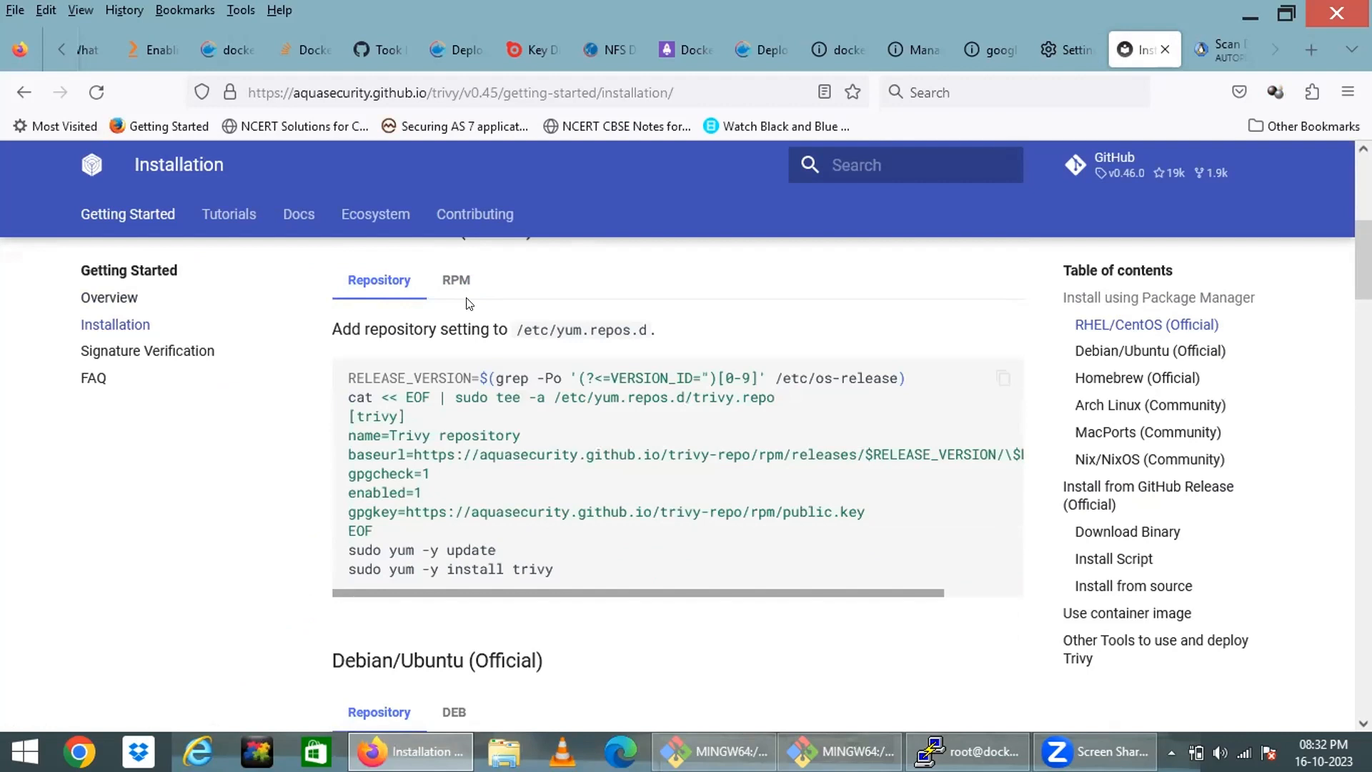
left_click(455, 280)
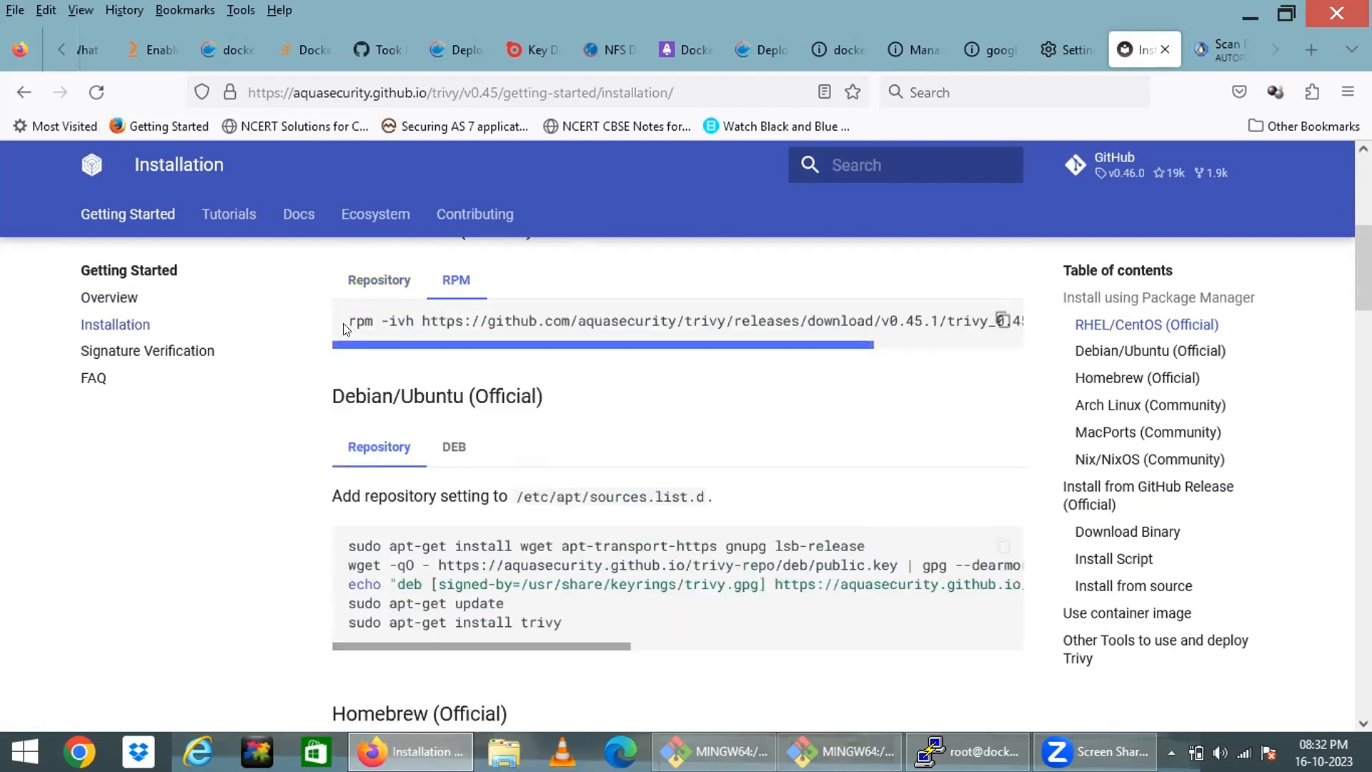
left_click_drag(349, 321, 775, 320)
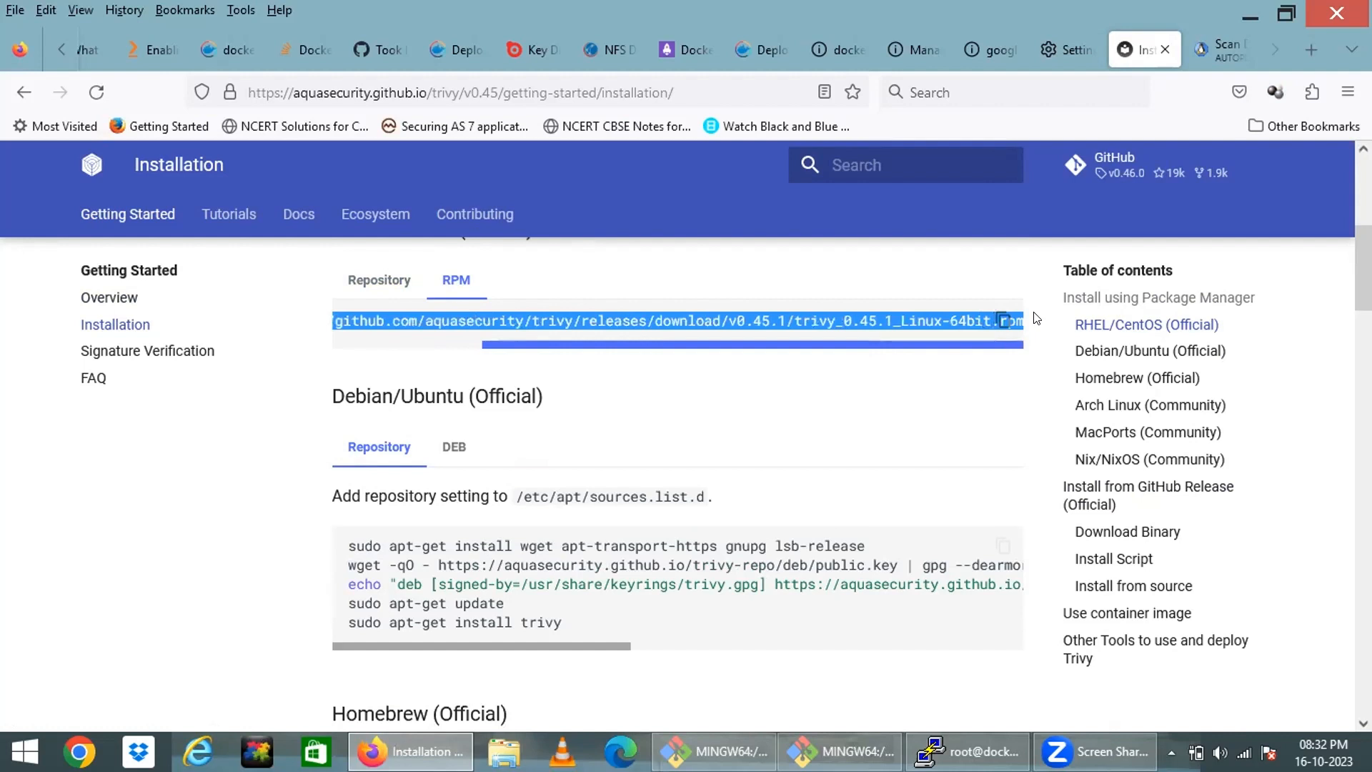
left_click(1004, 321)
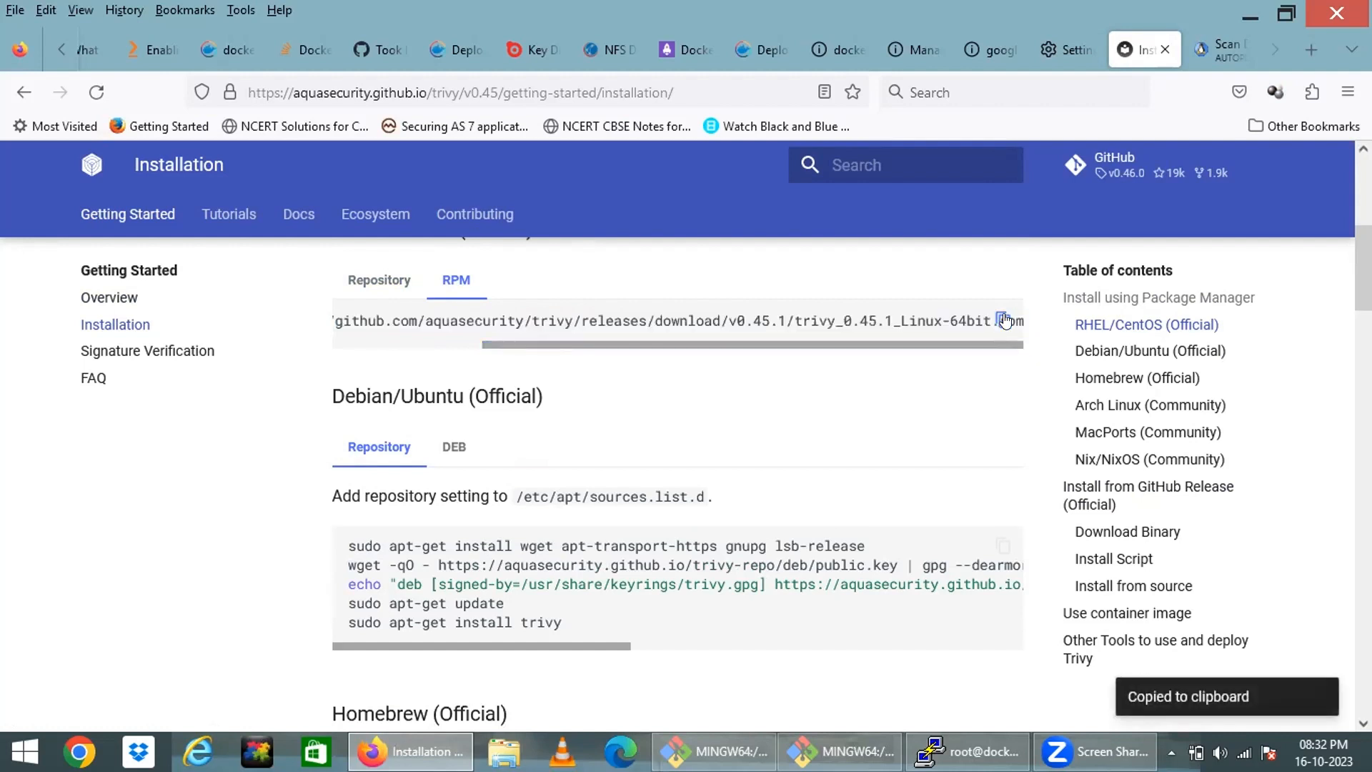
left_click(1004, 320)
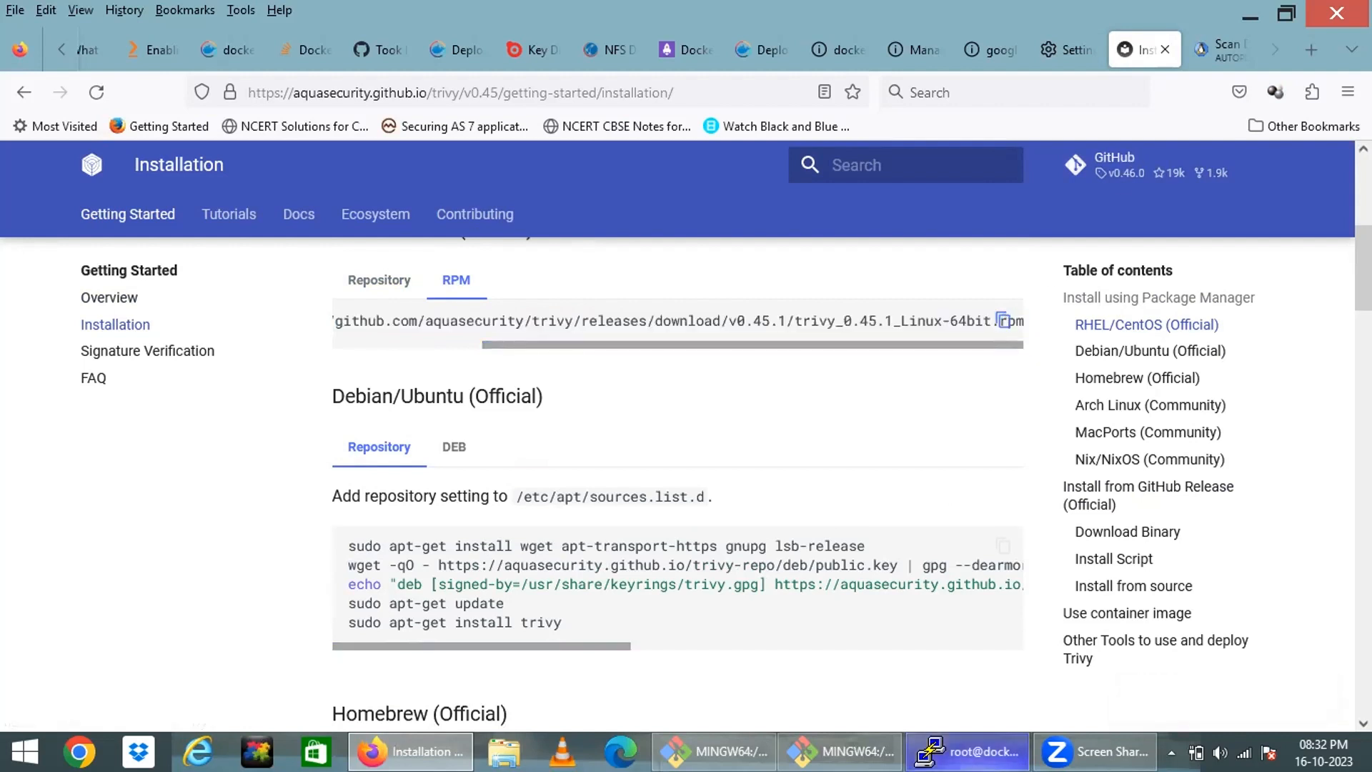
left_click(966, 751)
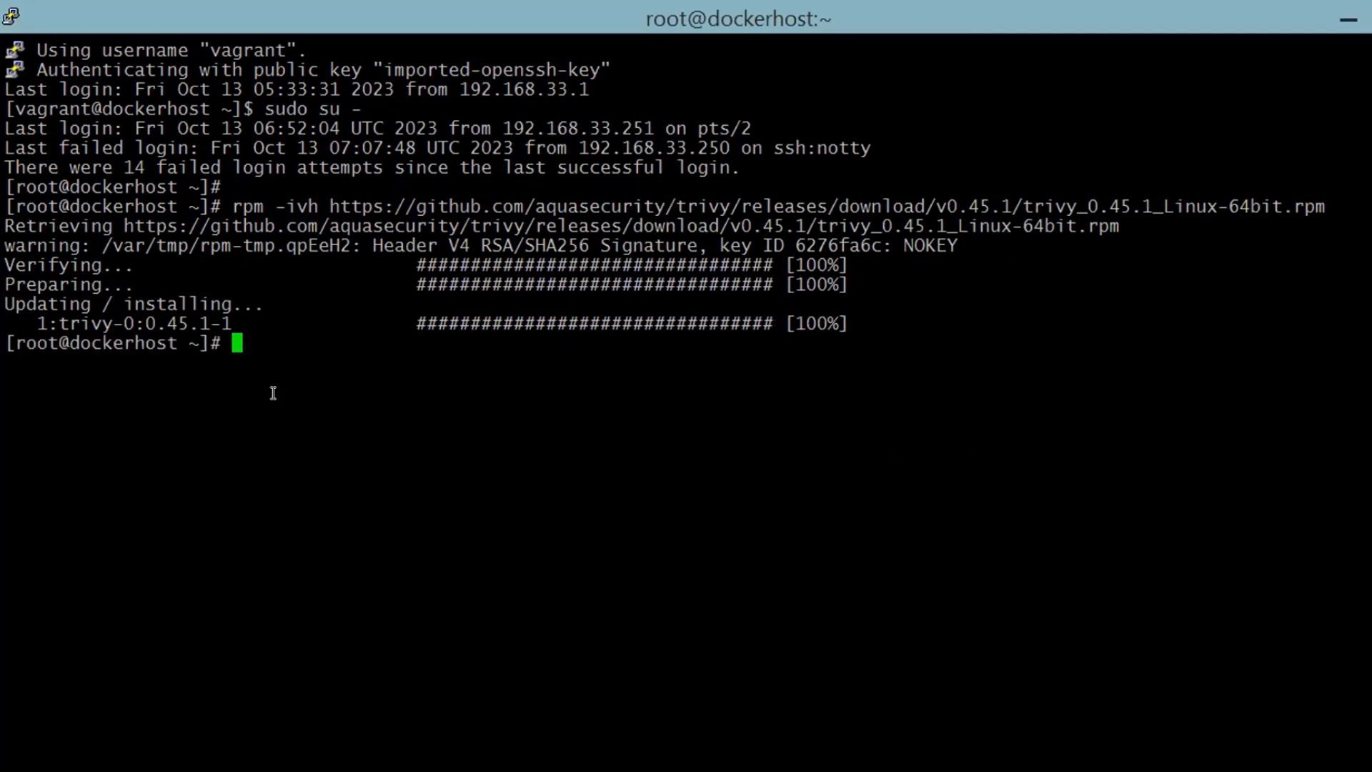
Step: Query installed packages with 'rpm -qa | grep -i trivy' to confirm trivy-0.45.1-1.x86_64
key("Return")
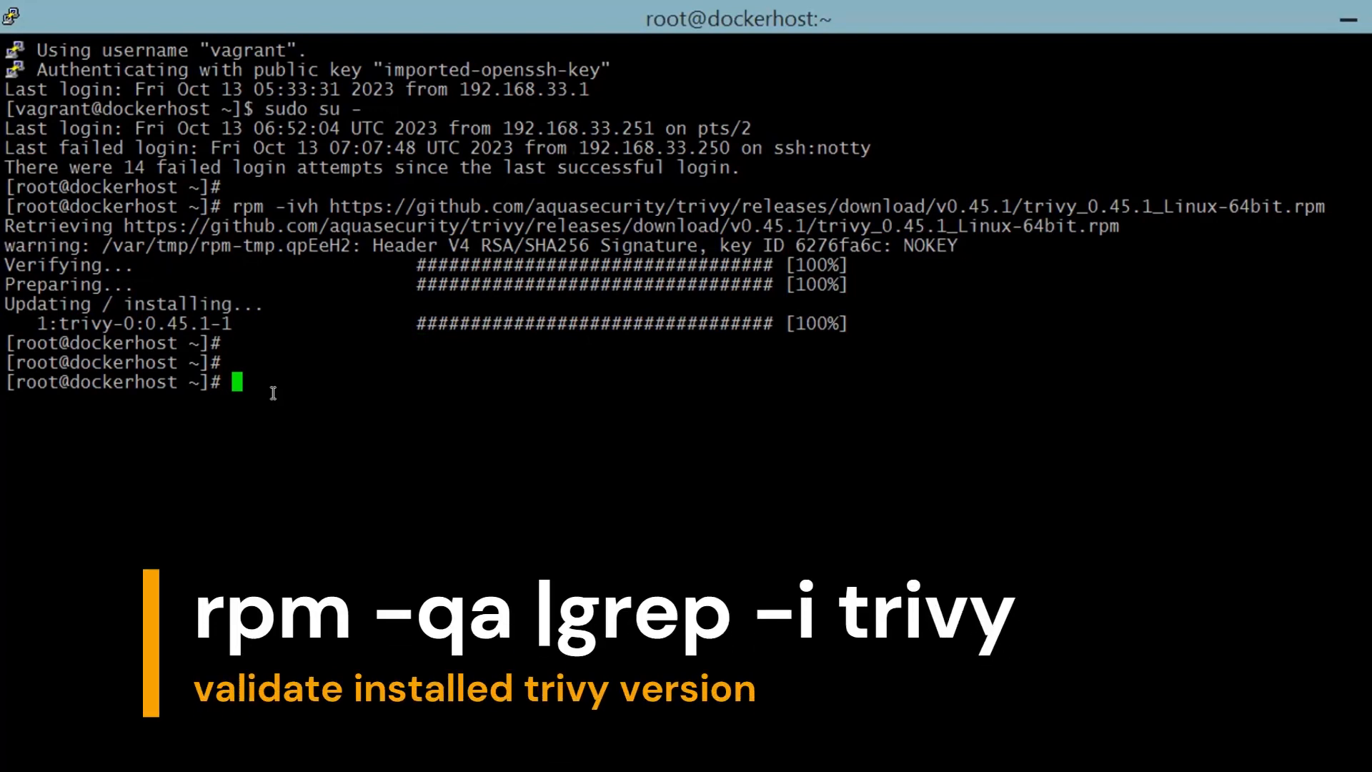
type("rpm")
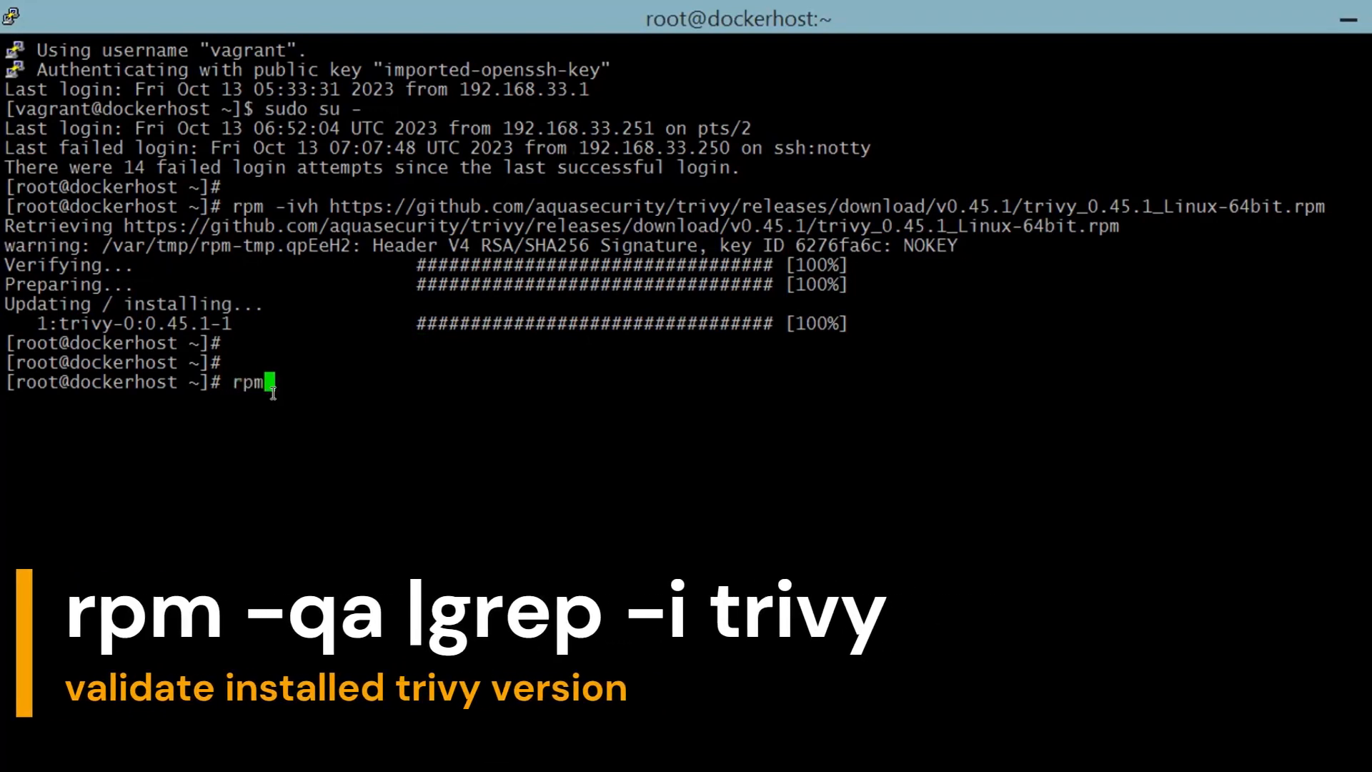
type("-qa | grep")
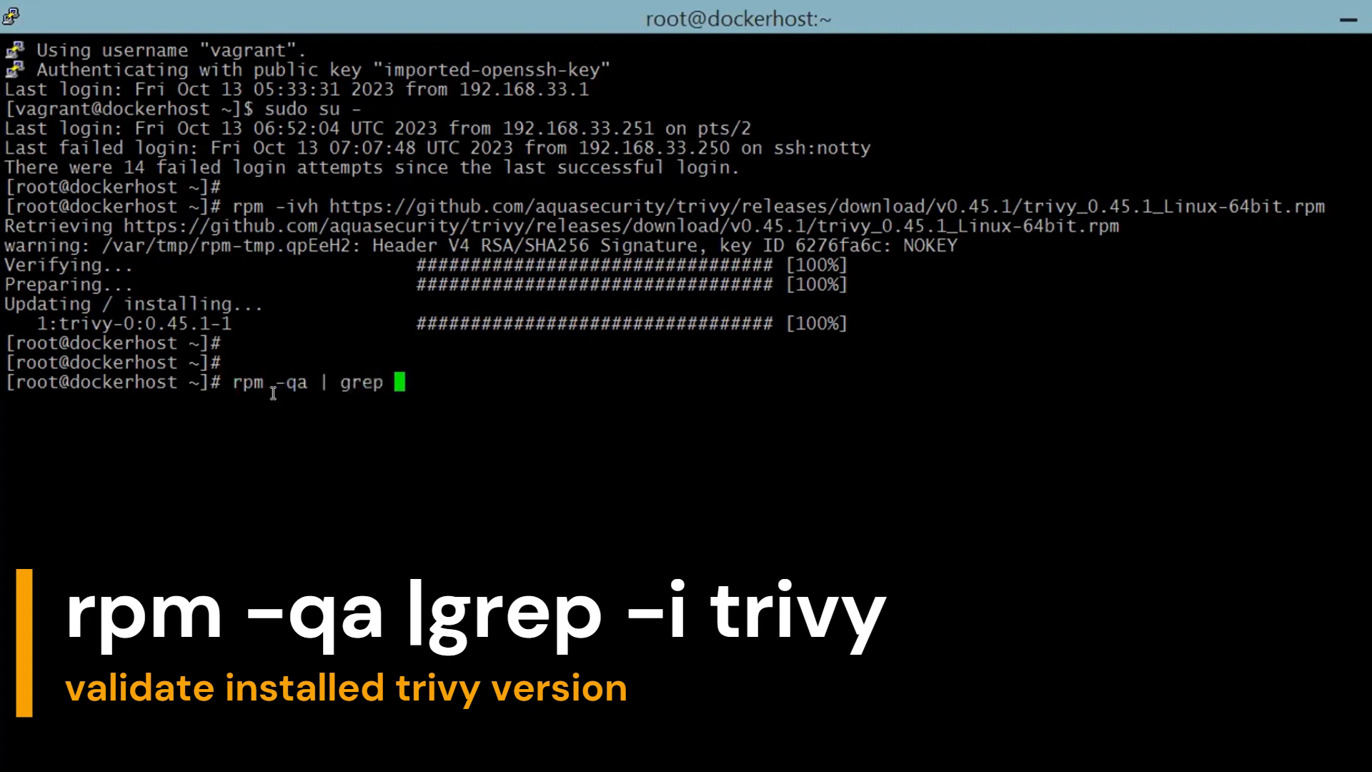
type("-i tr")
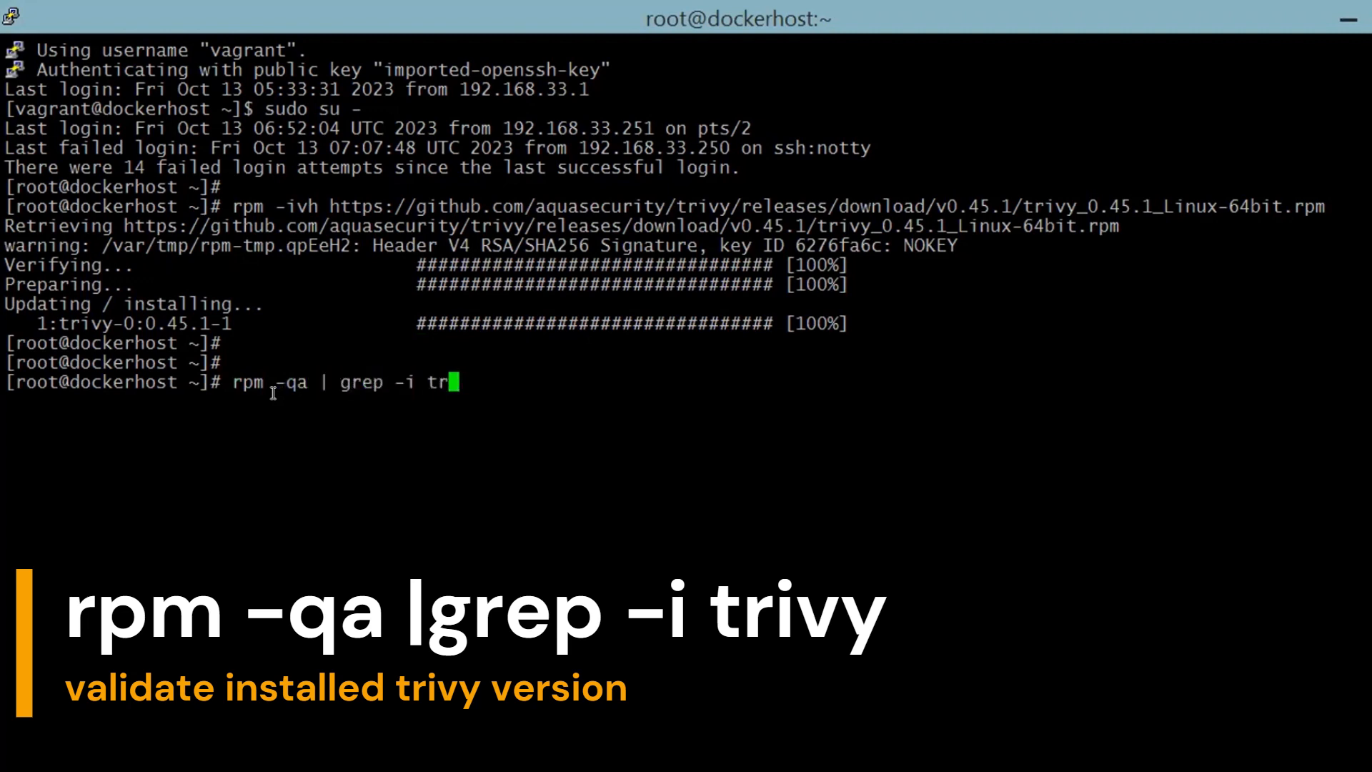
type("ivy")
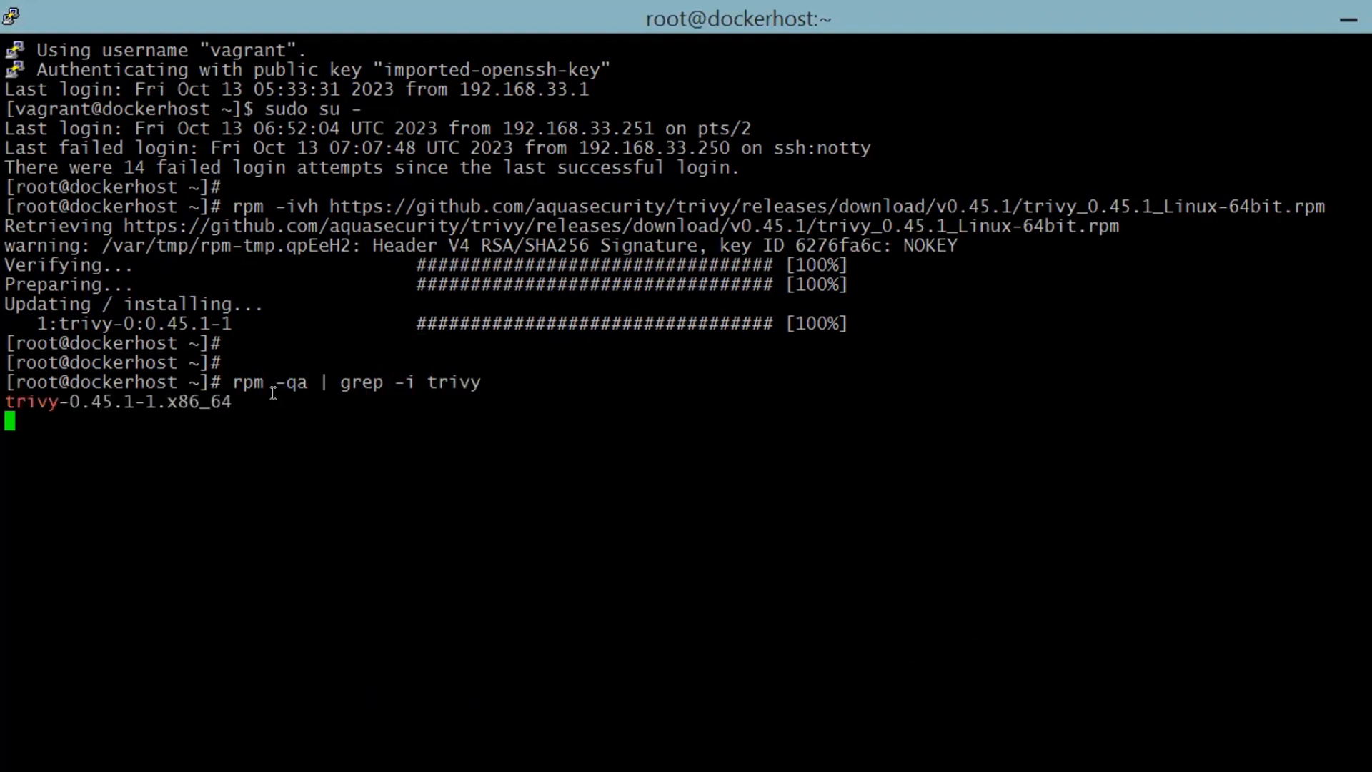
Step: Enter 'trivy --help' to show image-scan usage, examples and flags
type("trivy")
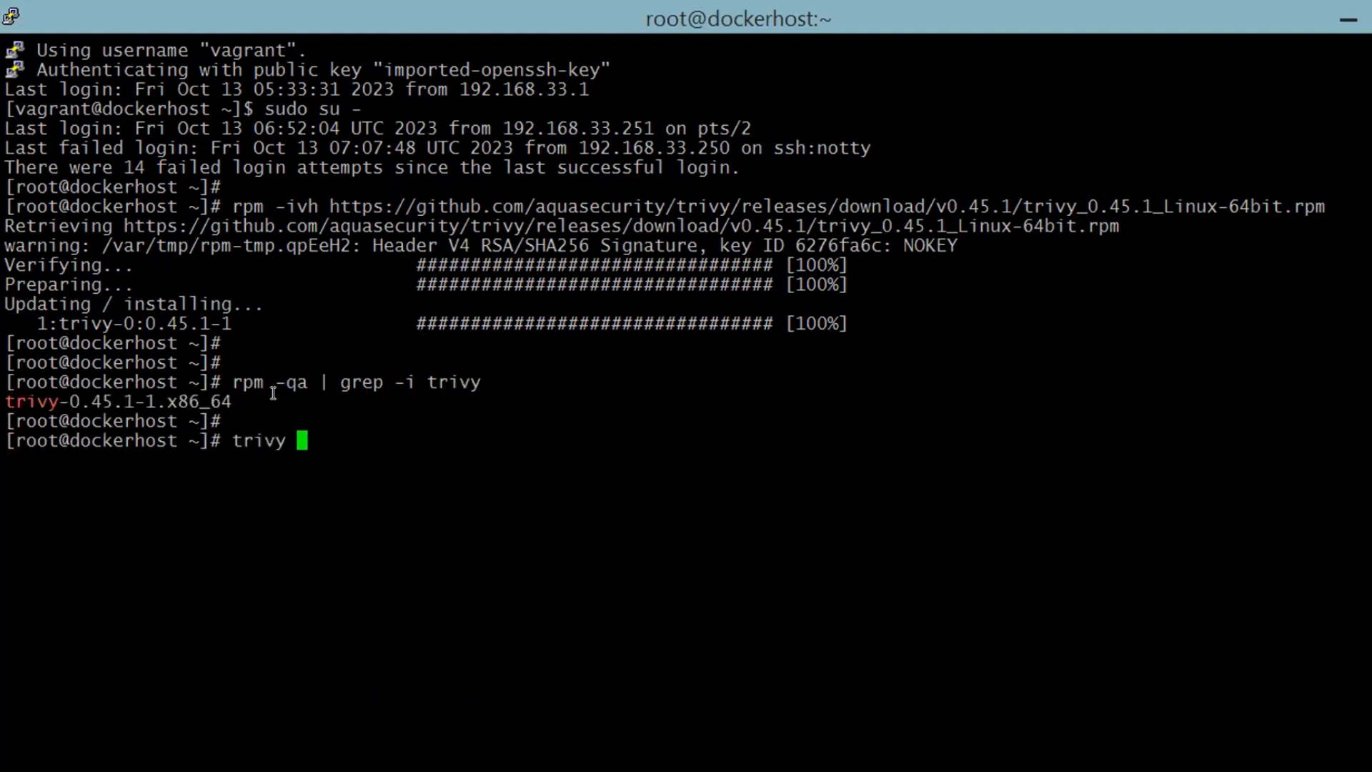
type("--hel")
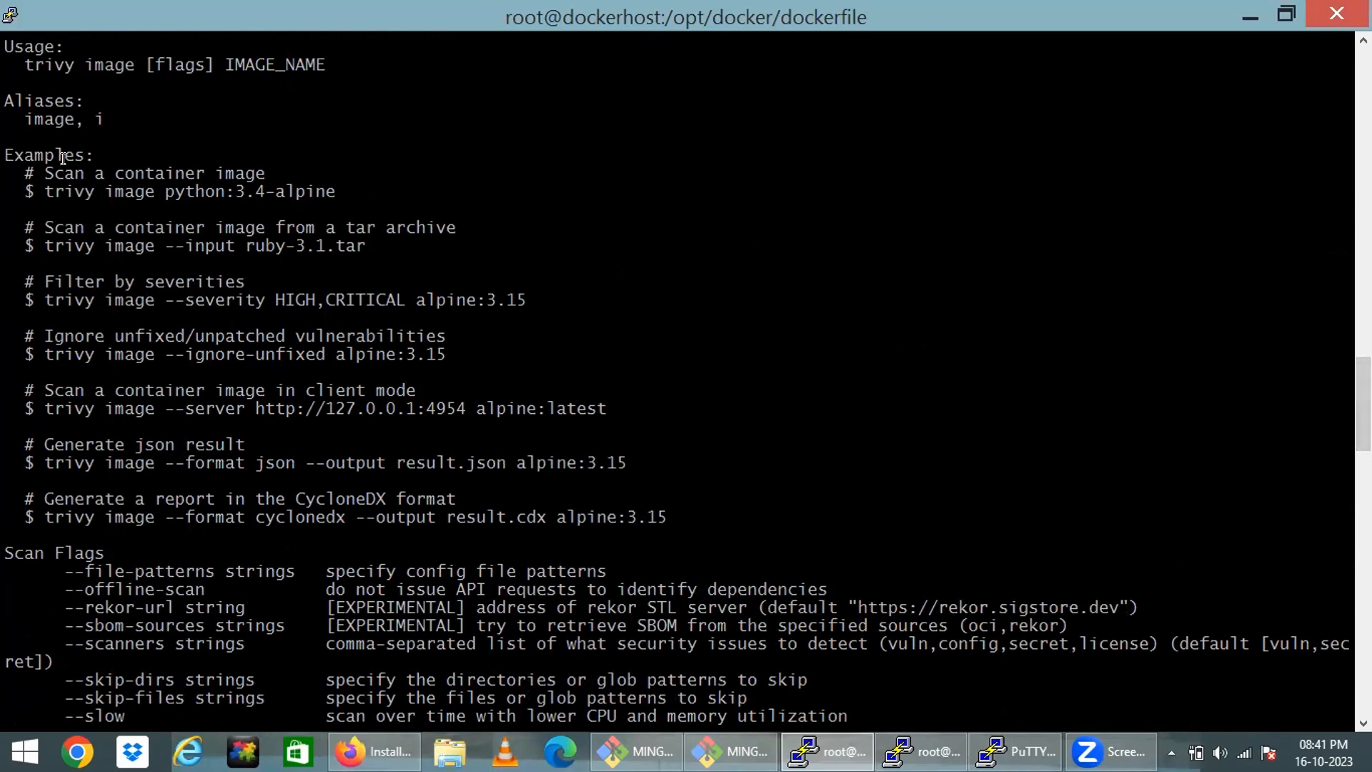
Step: Complete and run 'trivy image nginx:1.19.6' to scan the nginx image
left_click(24, 48)
type("trivy image nginx:1.19")
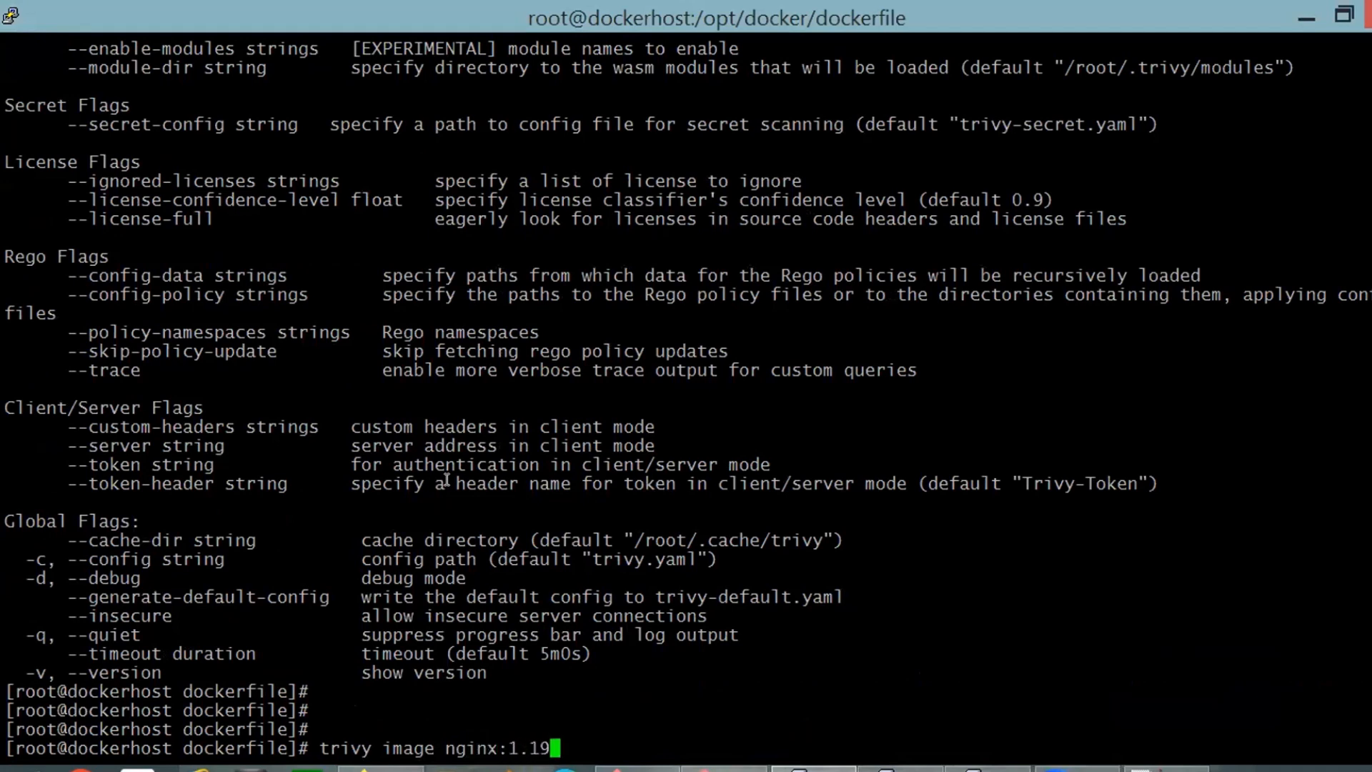
type("6")
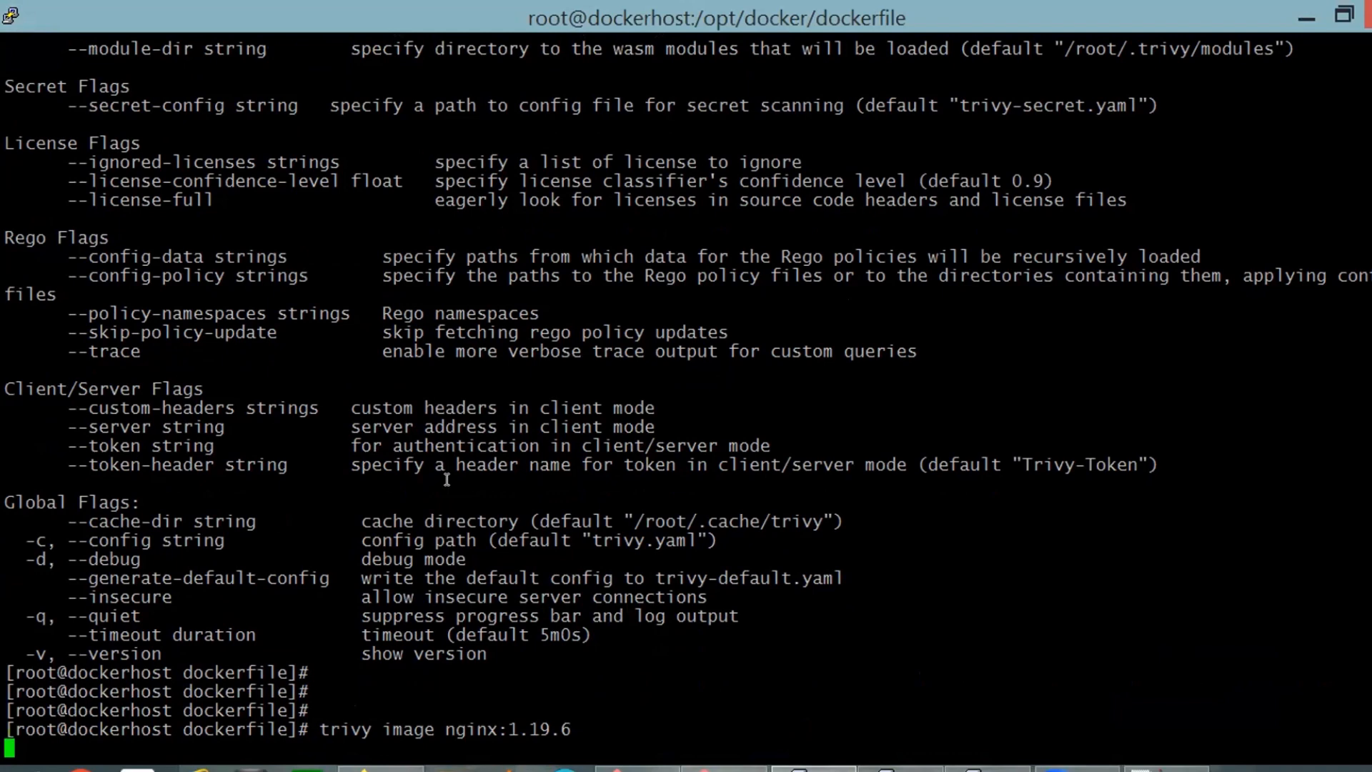
key("Return")
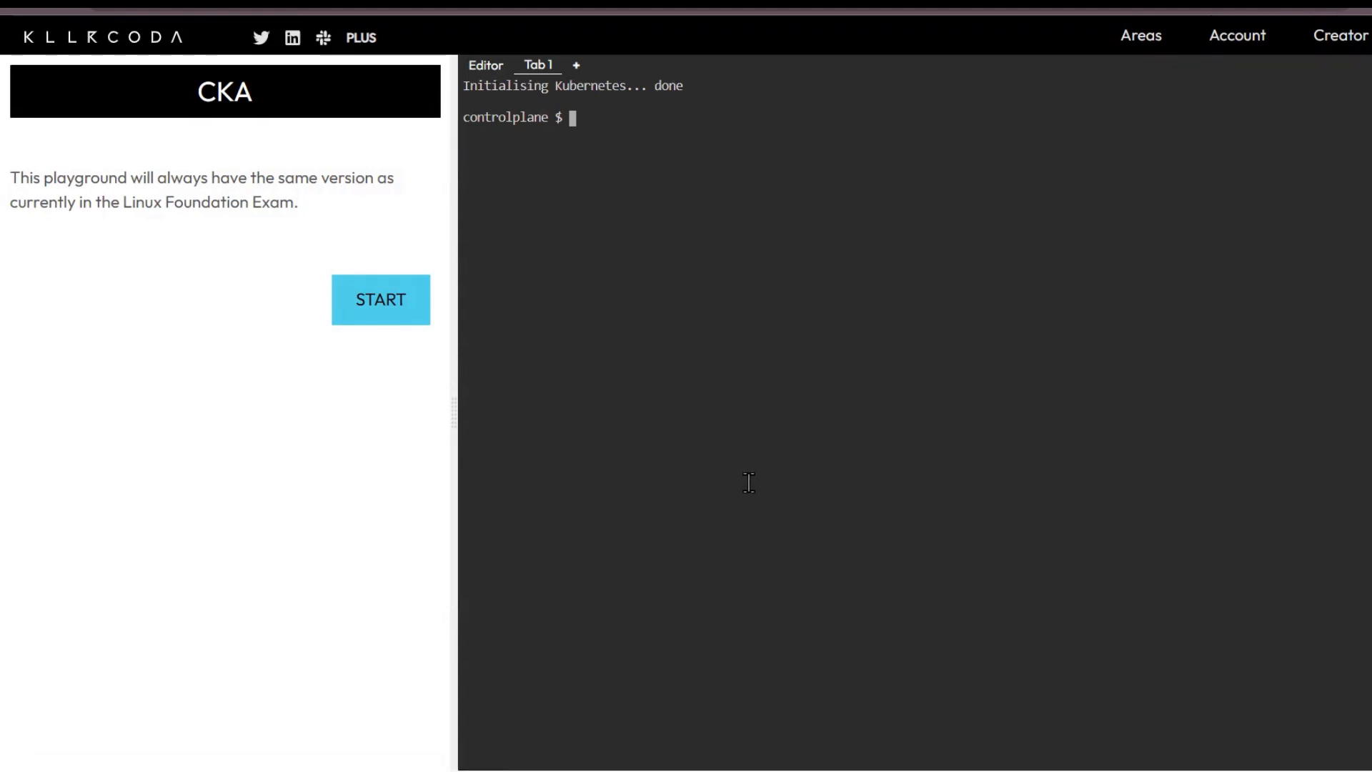
Step: Run 'docker info' and 'grep -i pretty /etc/os-release', showing Ubuntu 20.04.5 LTS
type("docker")
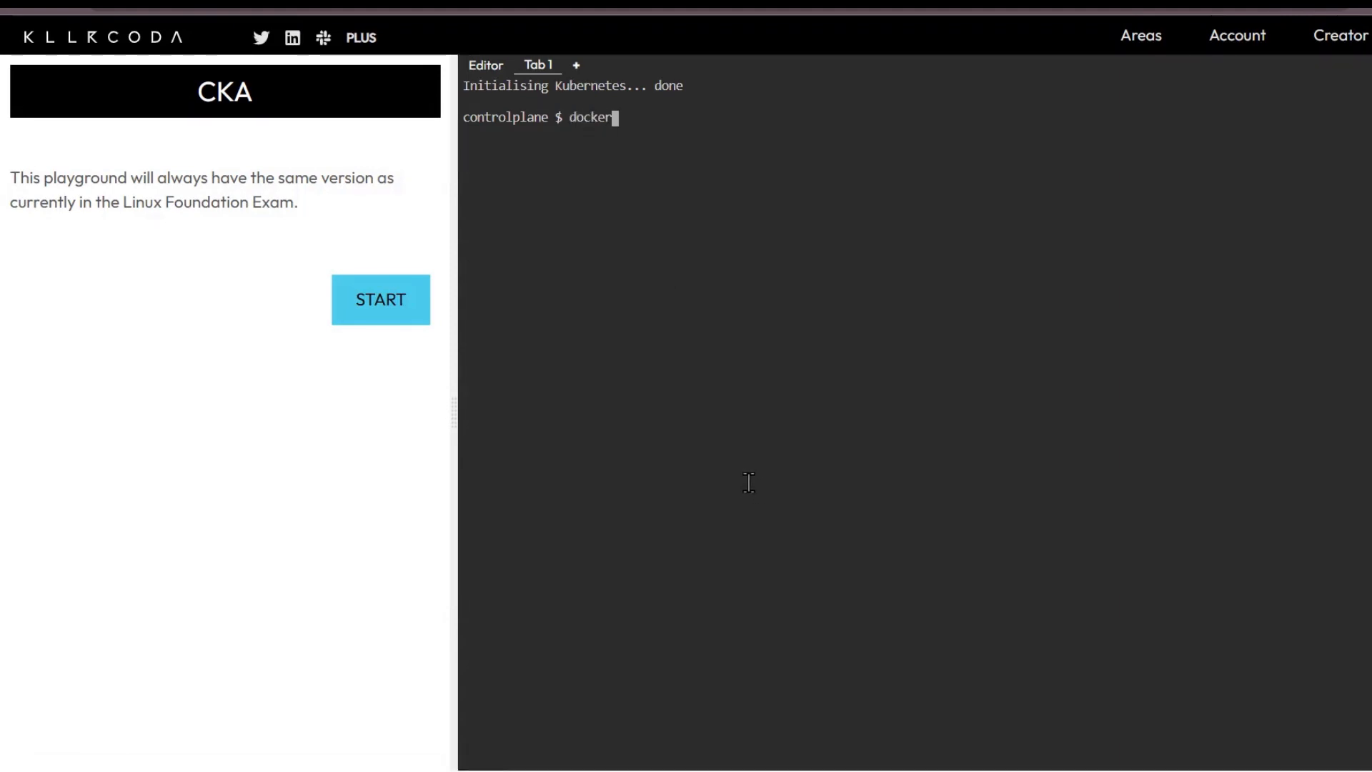
type("--")
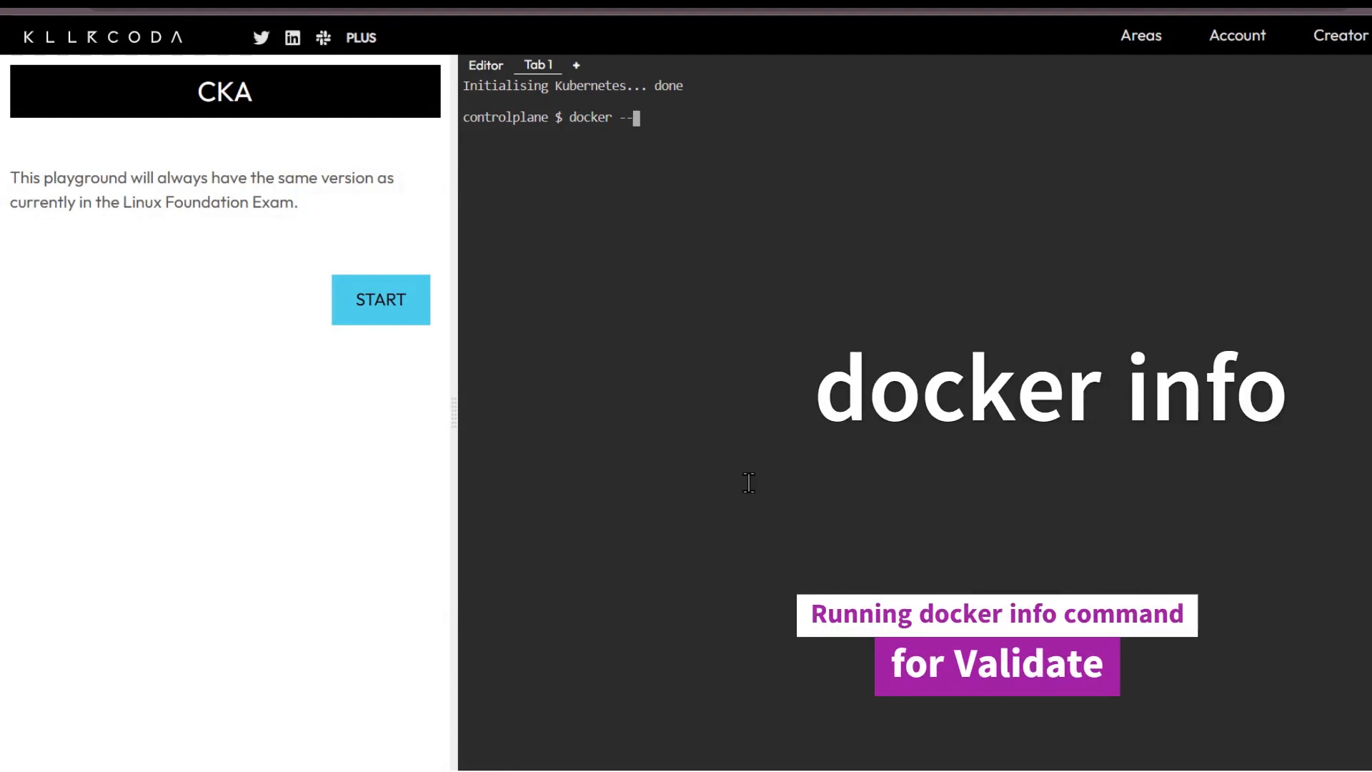
type("info")
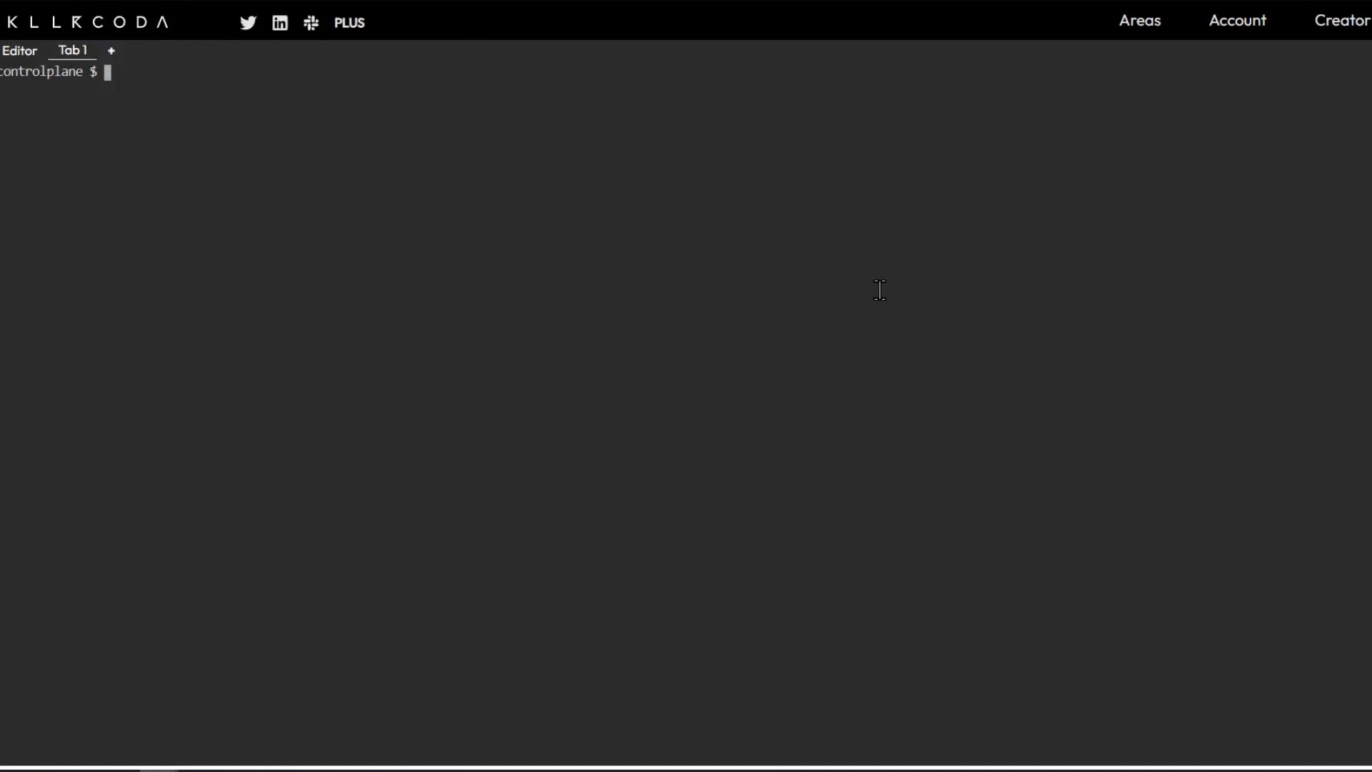
type("grep -i pret")
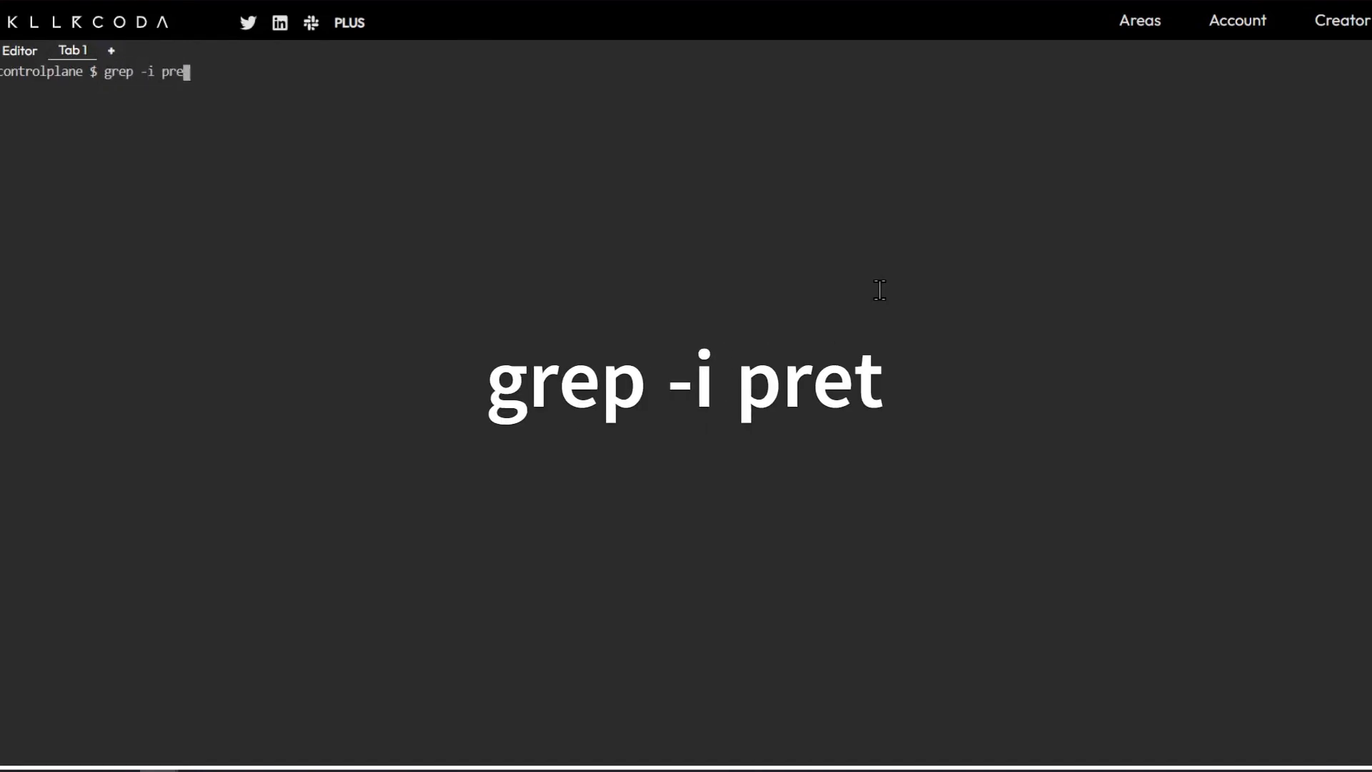
type("ty /etc/os-release")
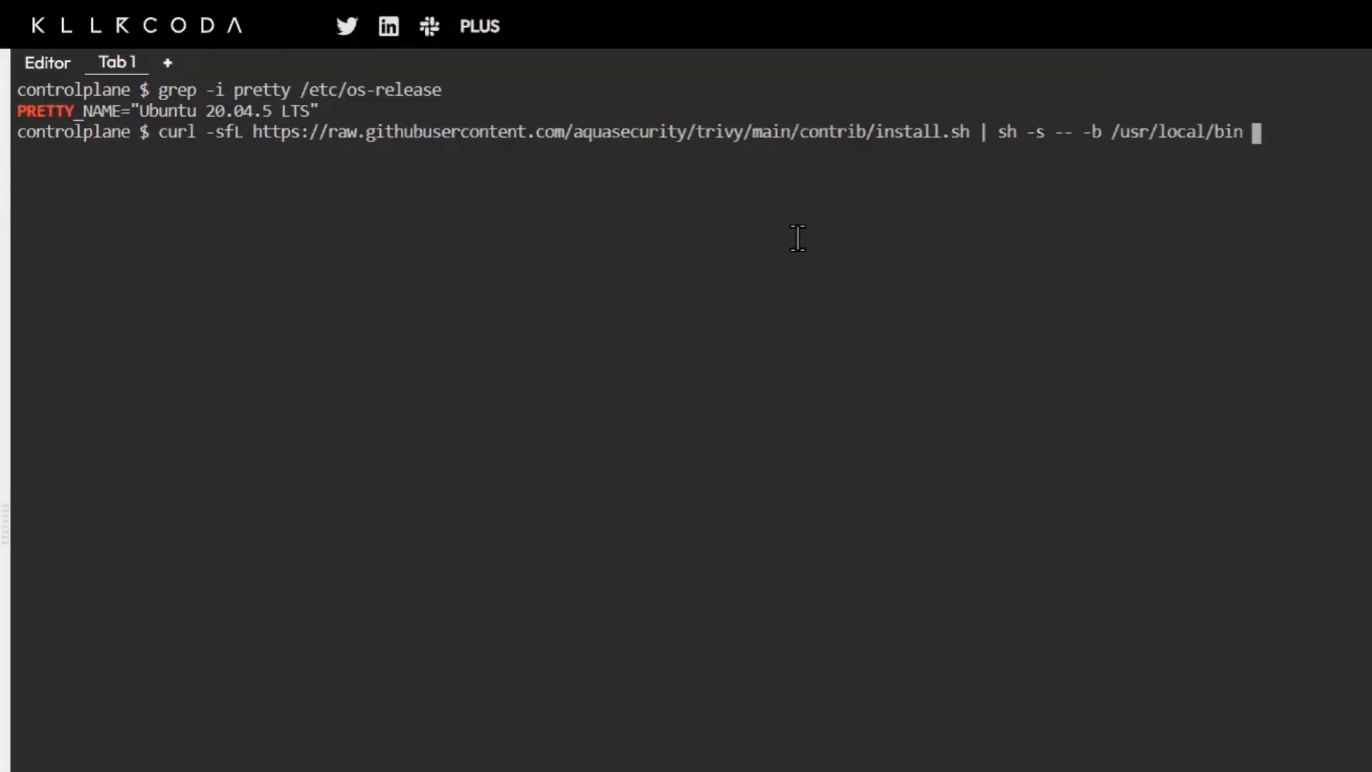
Step: Run the curl install script with 'latest' to install Trivy 0.46.0, then call trivy
type("latest")
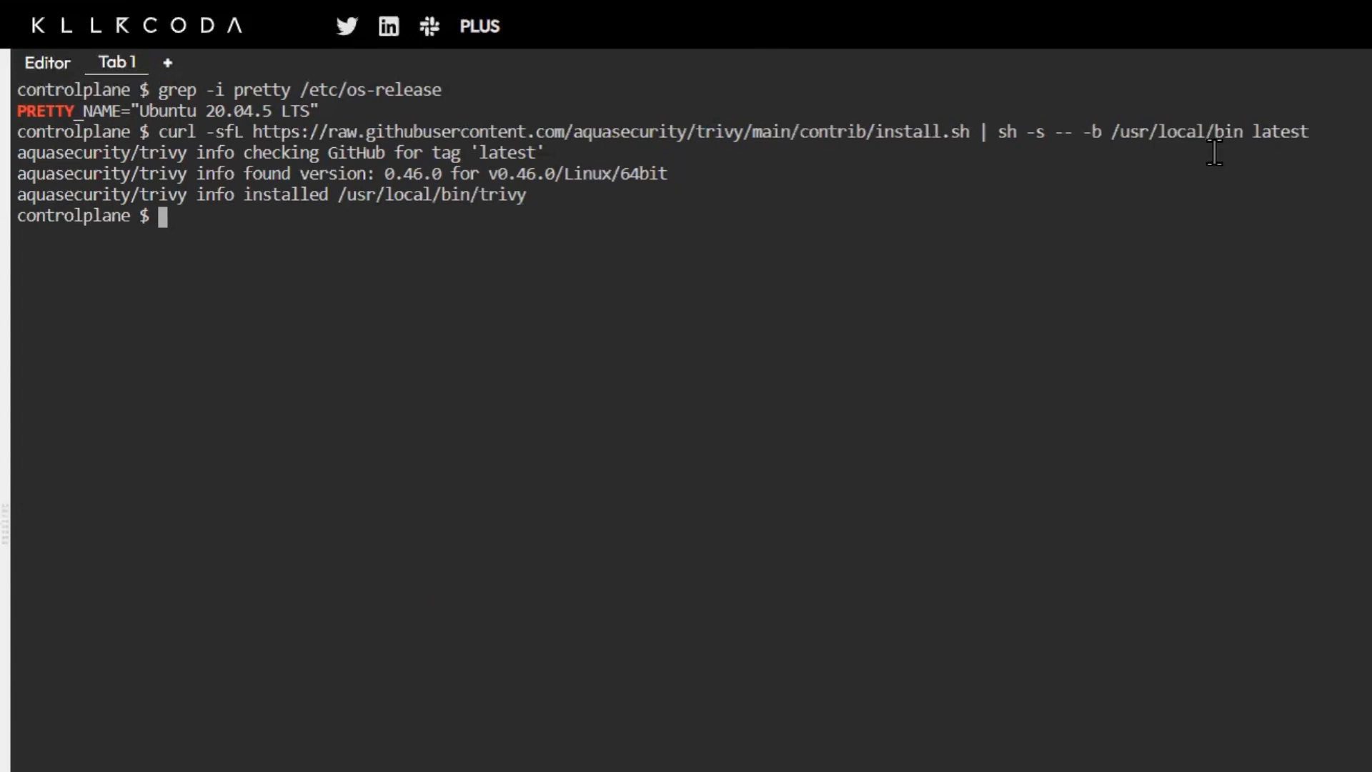
mouse_move(1341, 276)
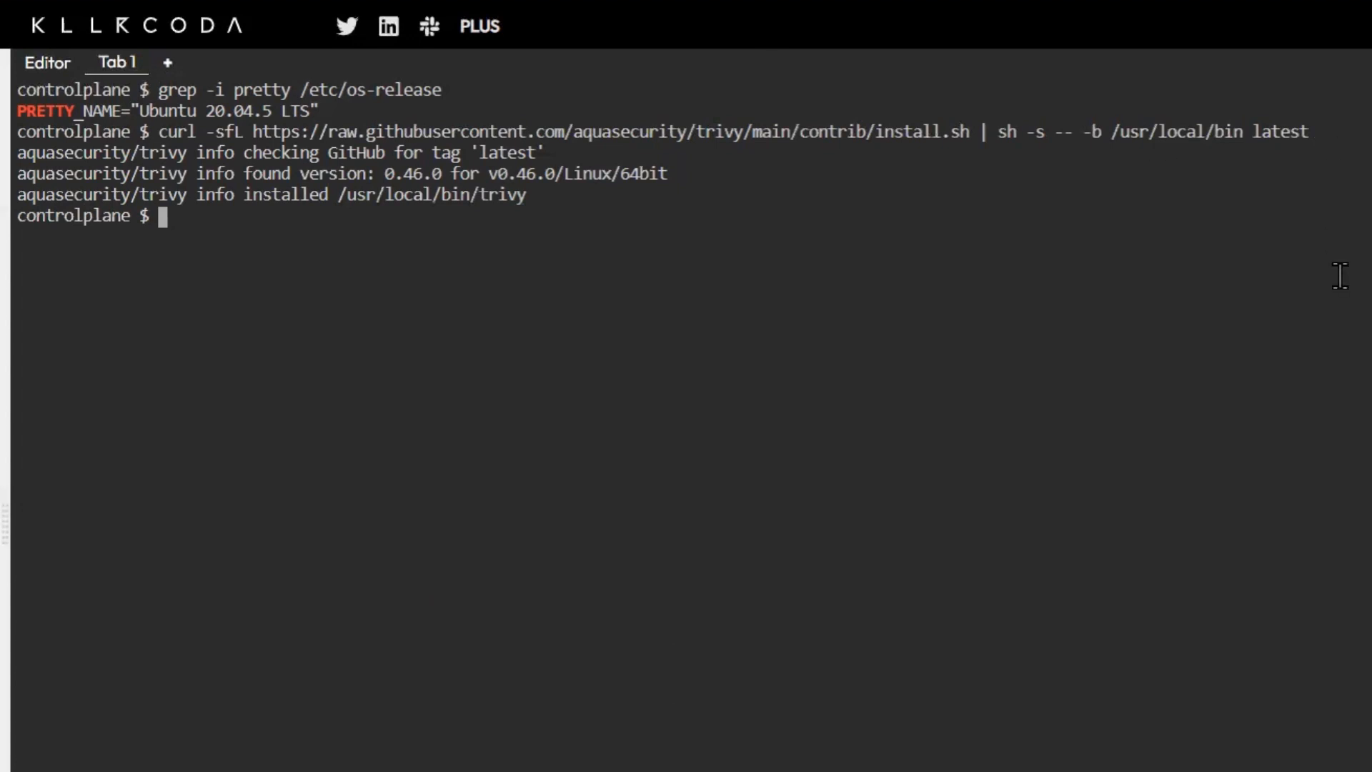
type("trivvy")
type("xlwE")
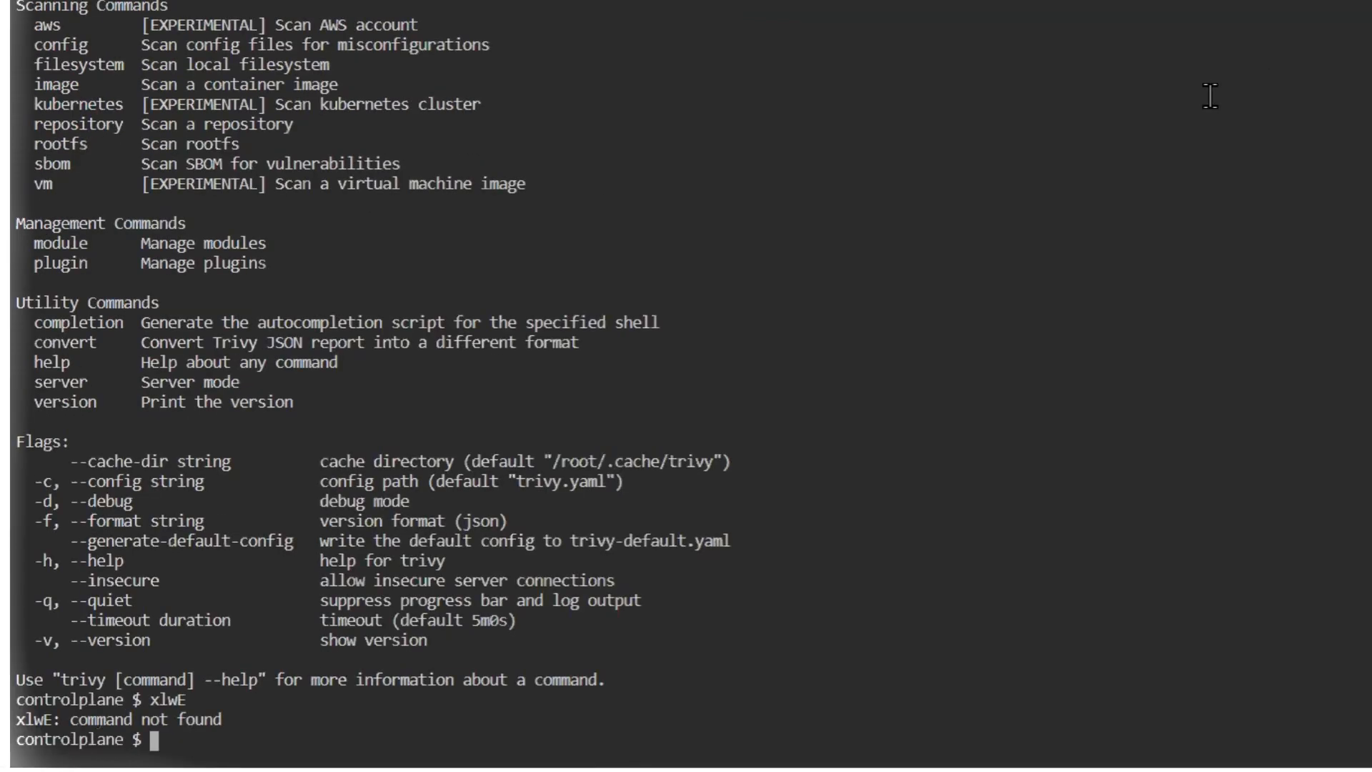
Step: Show 'trivy image' help and scroll to the python:3.4-alpine scan example
type("trivy")
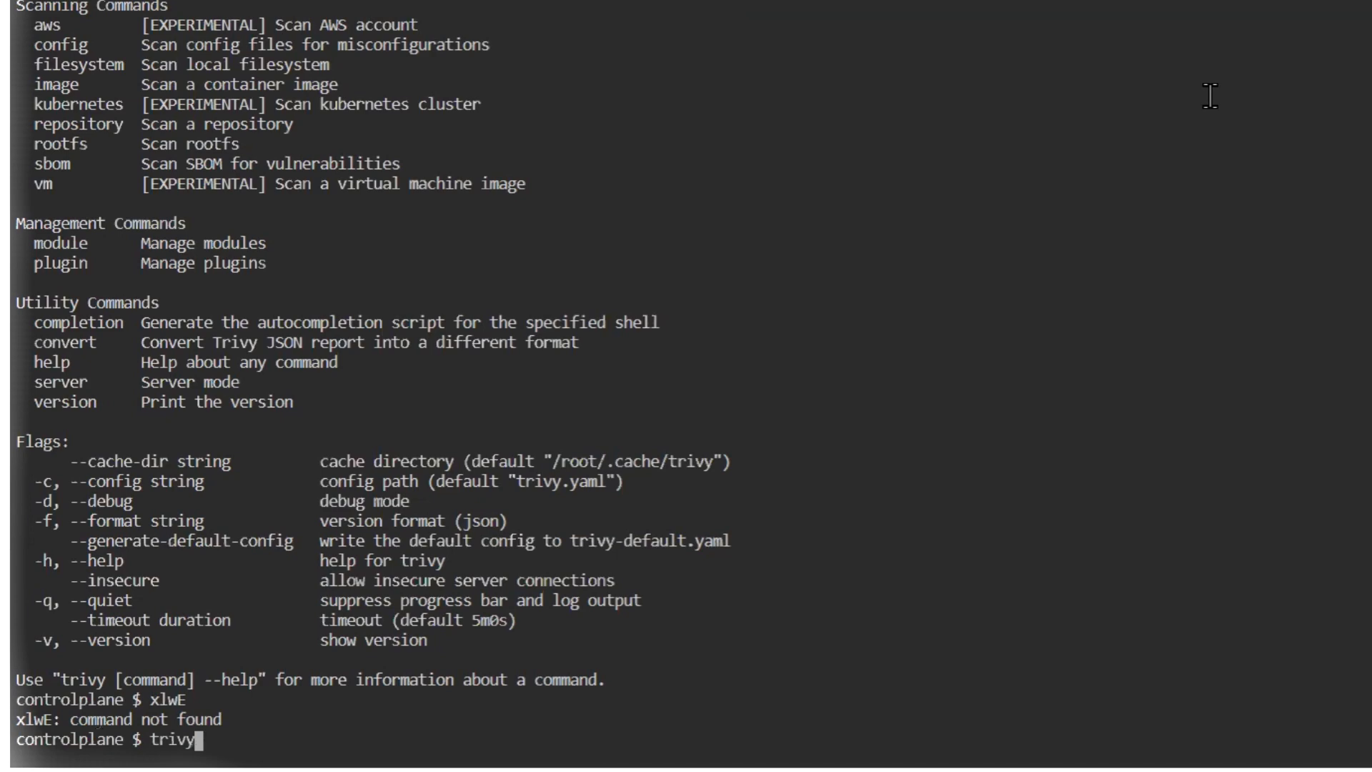
type("image --help")
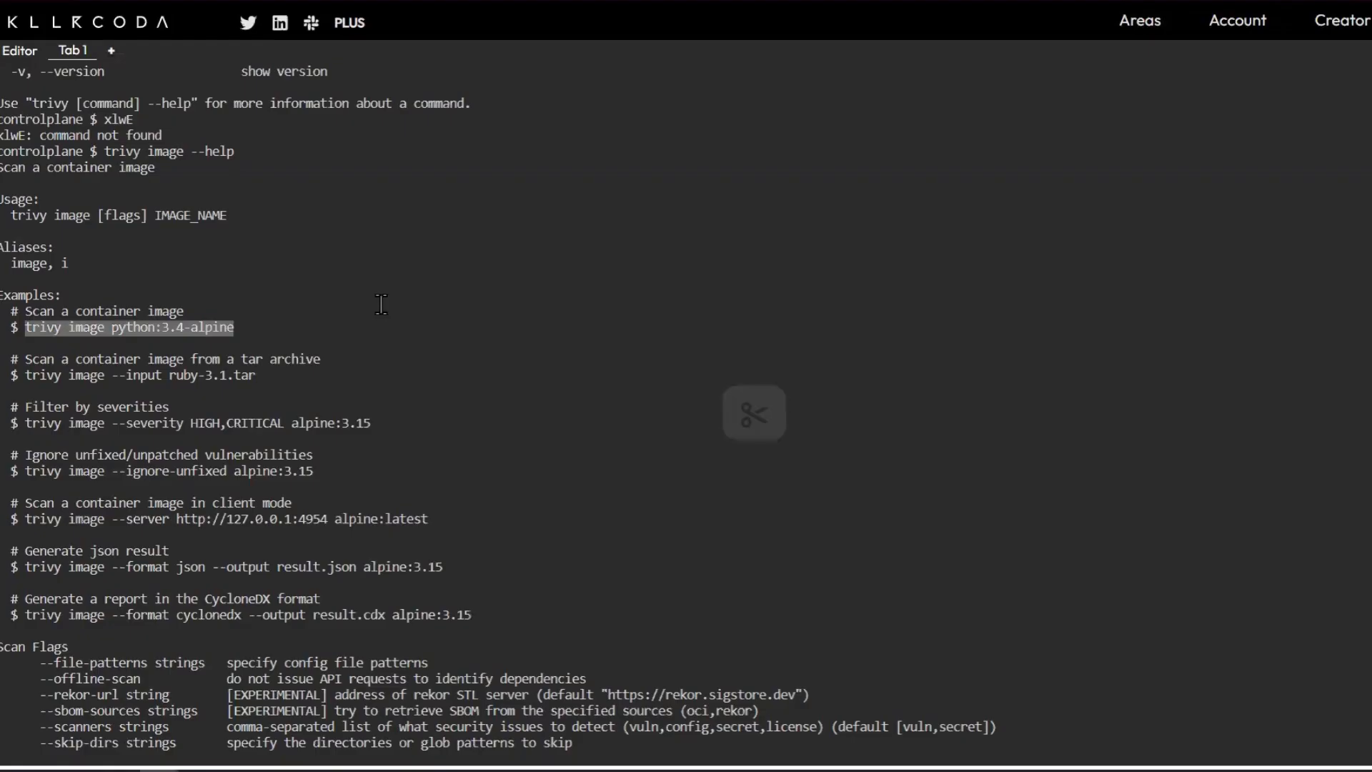
scroll("down", 3)
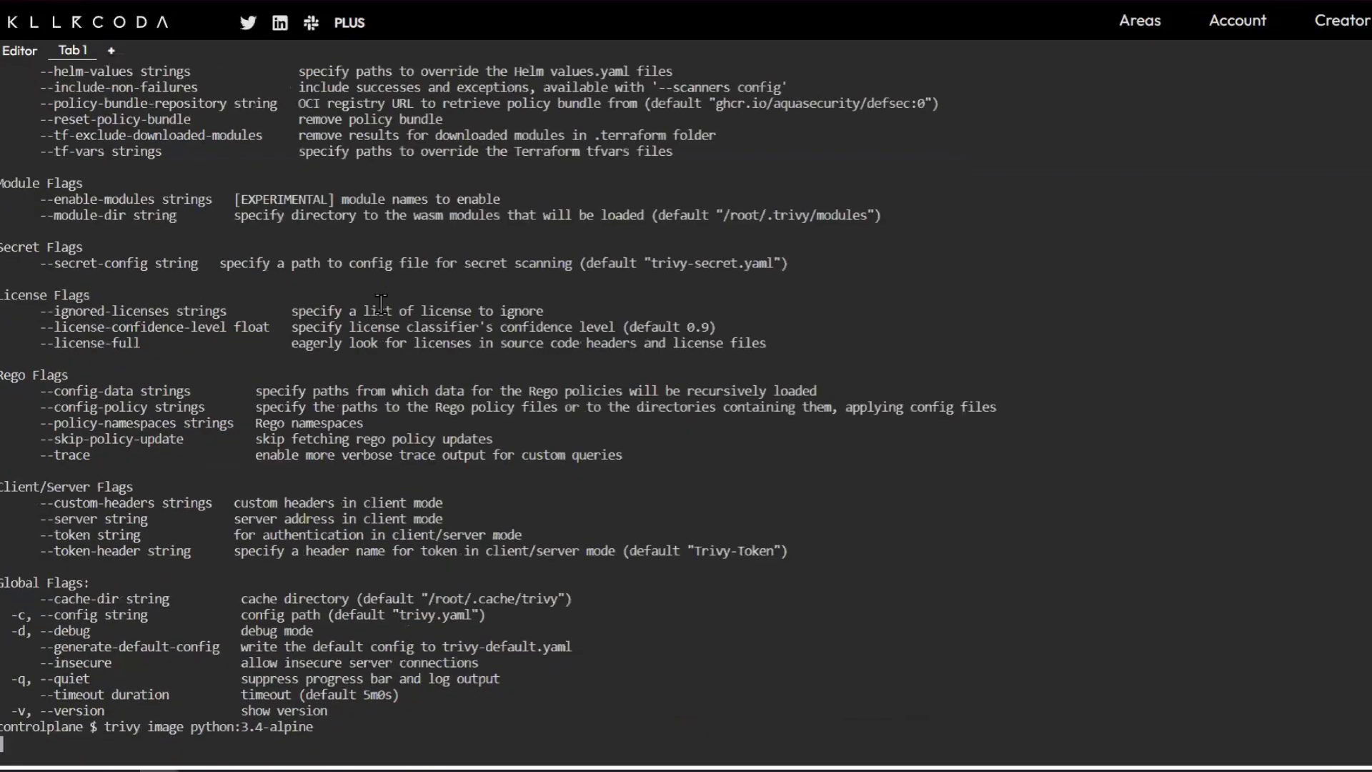
Step: Run the python:3.4-alpine scan and scroll through its 37 Alpine and 4 Python findings
key("Return")
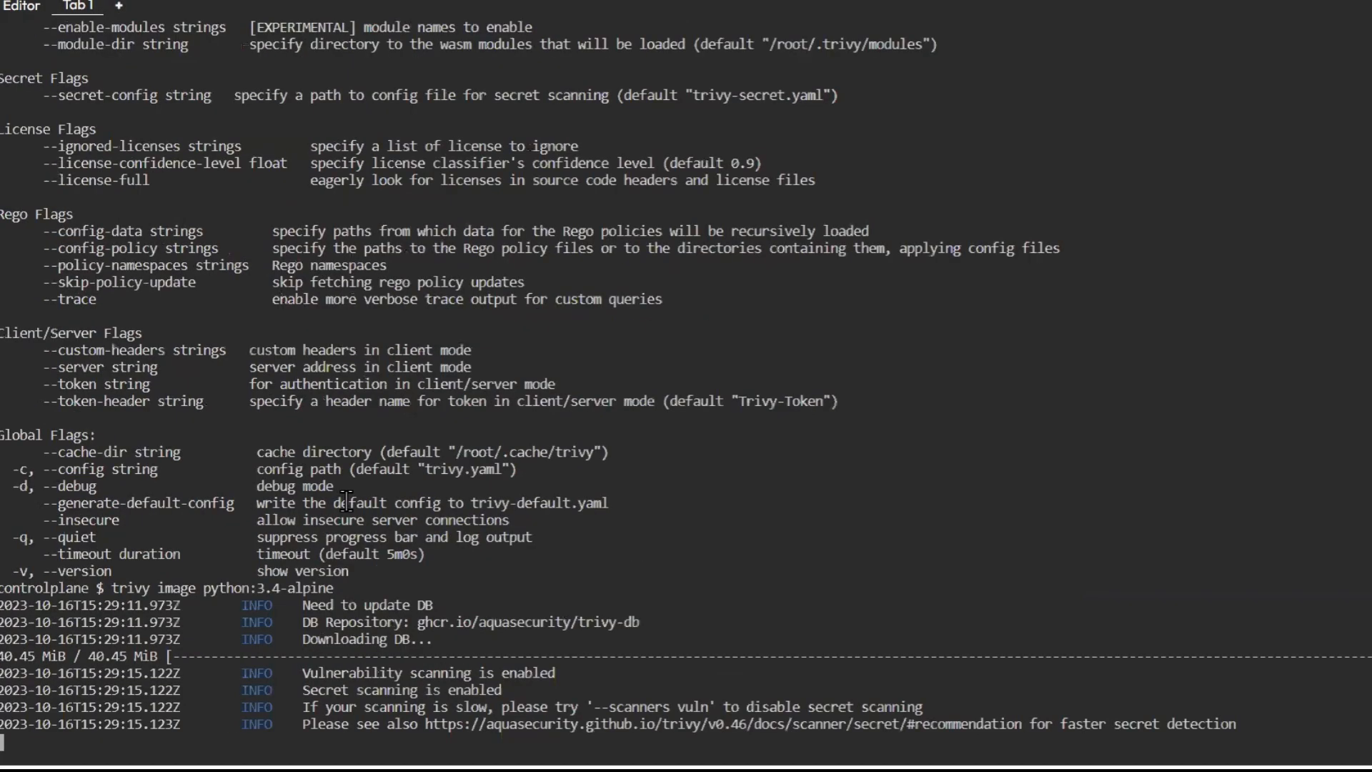
scroll("down", 3)
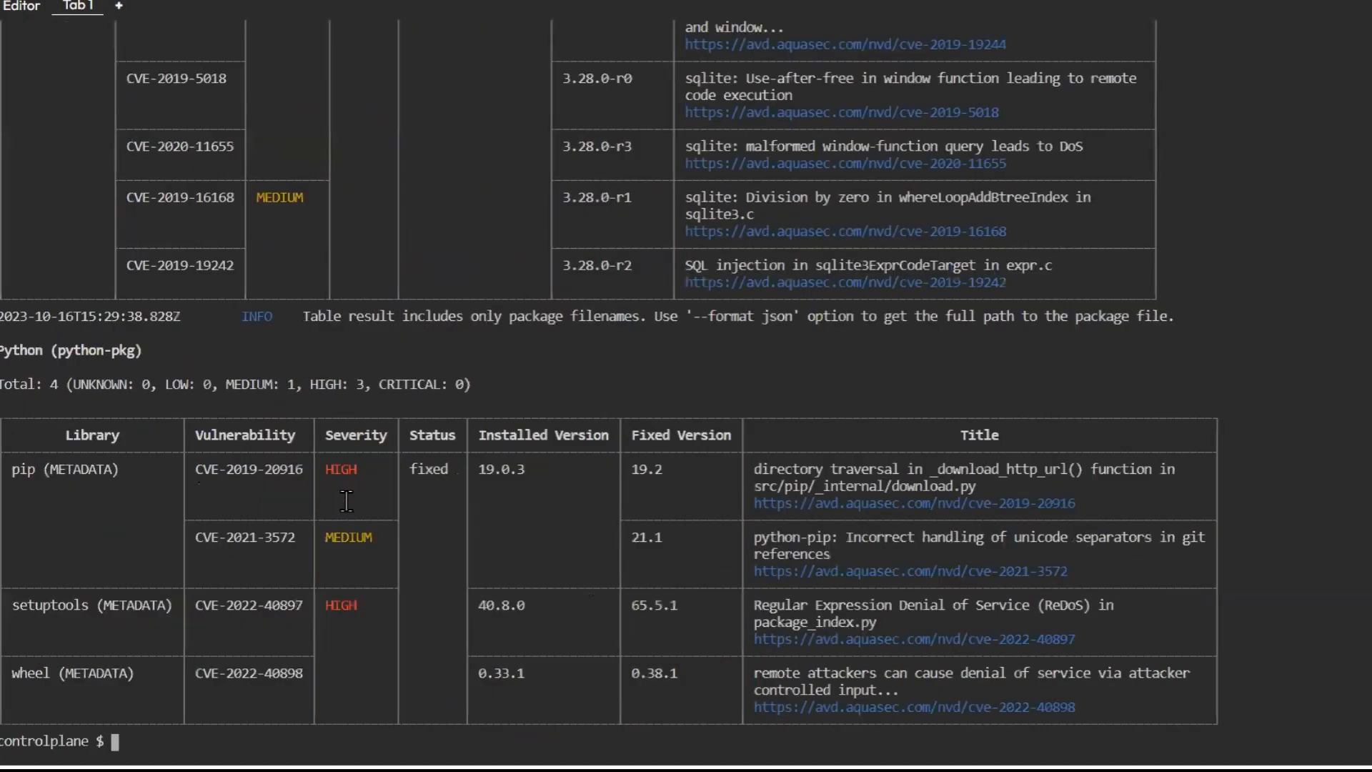
mouse_move(1099, 412)
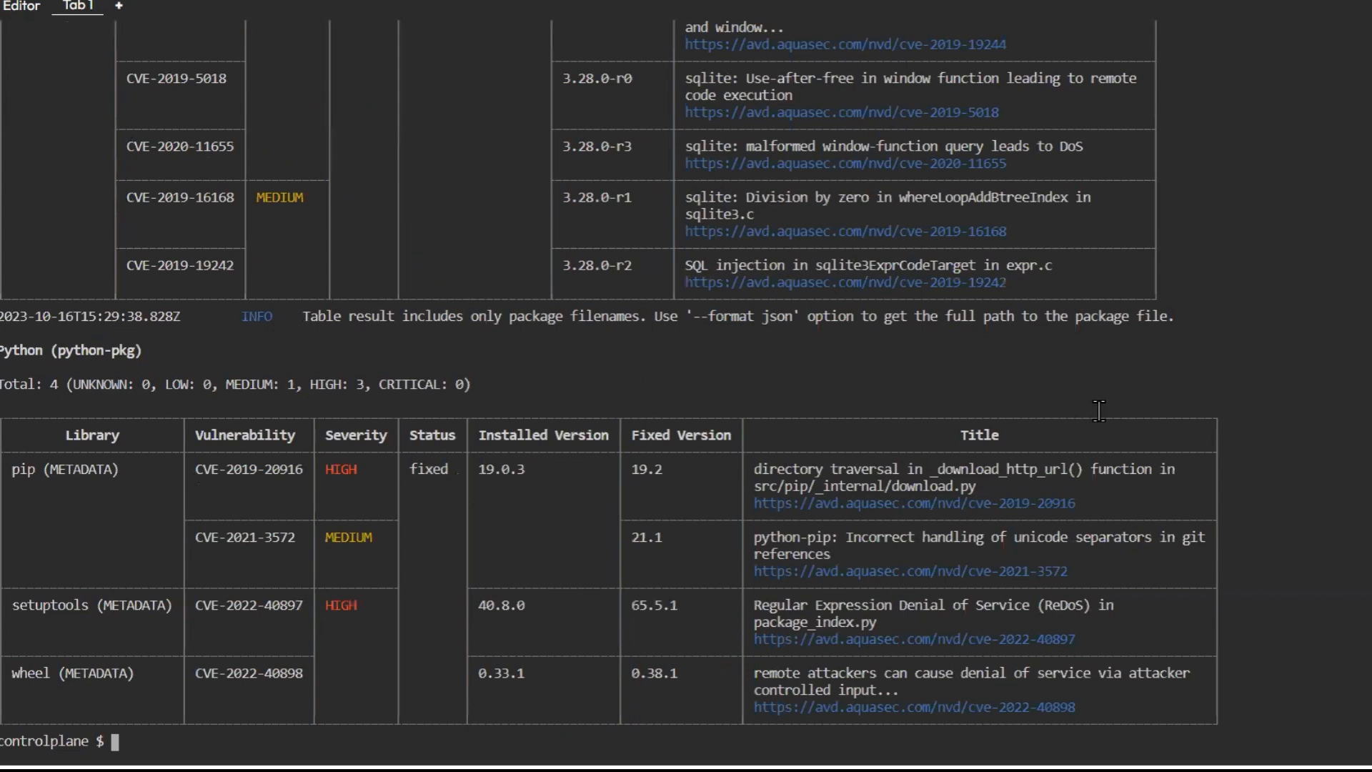
mouse_move(573, 402)
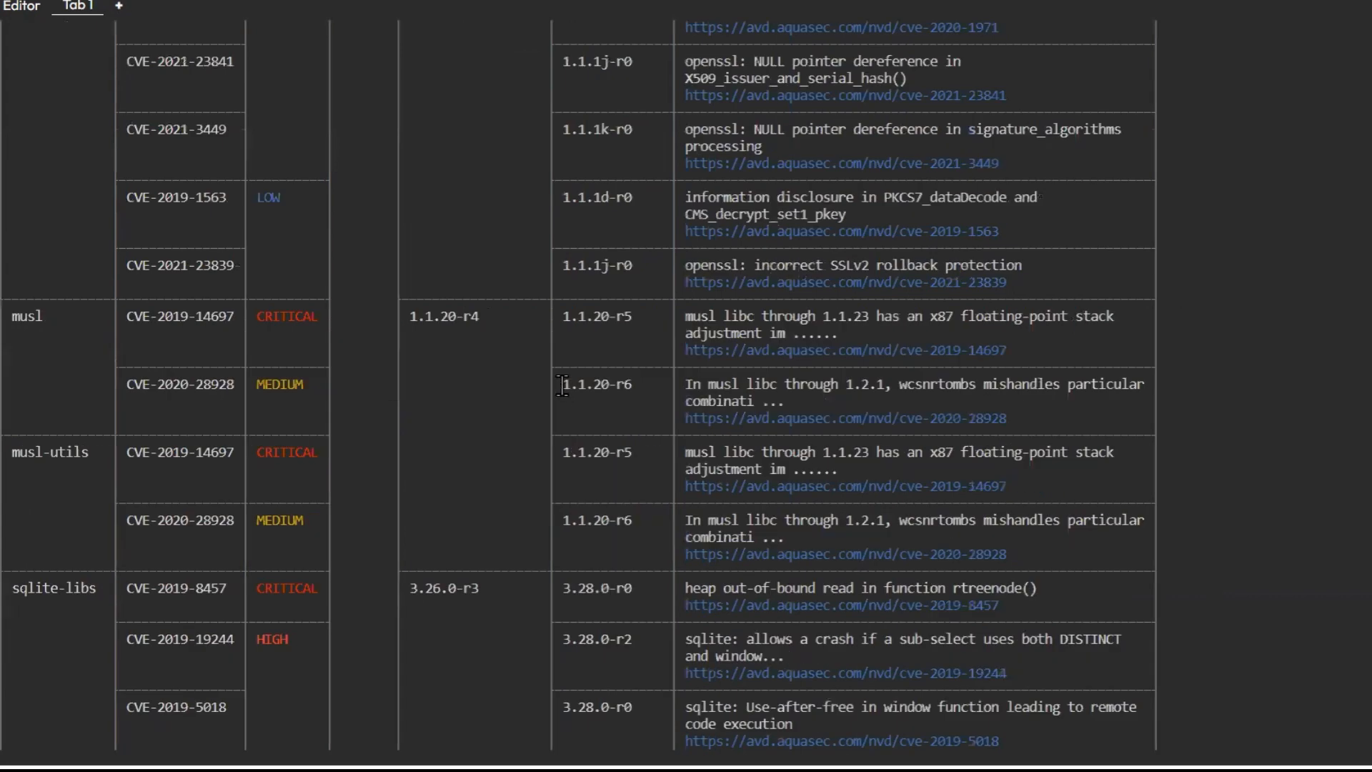
scroll("up", 3)
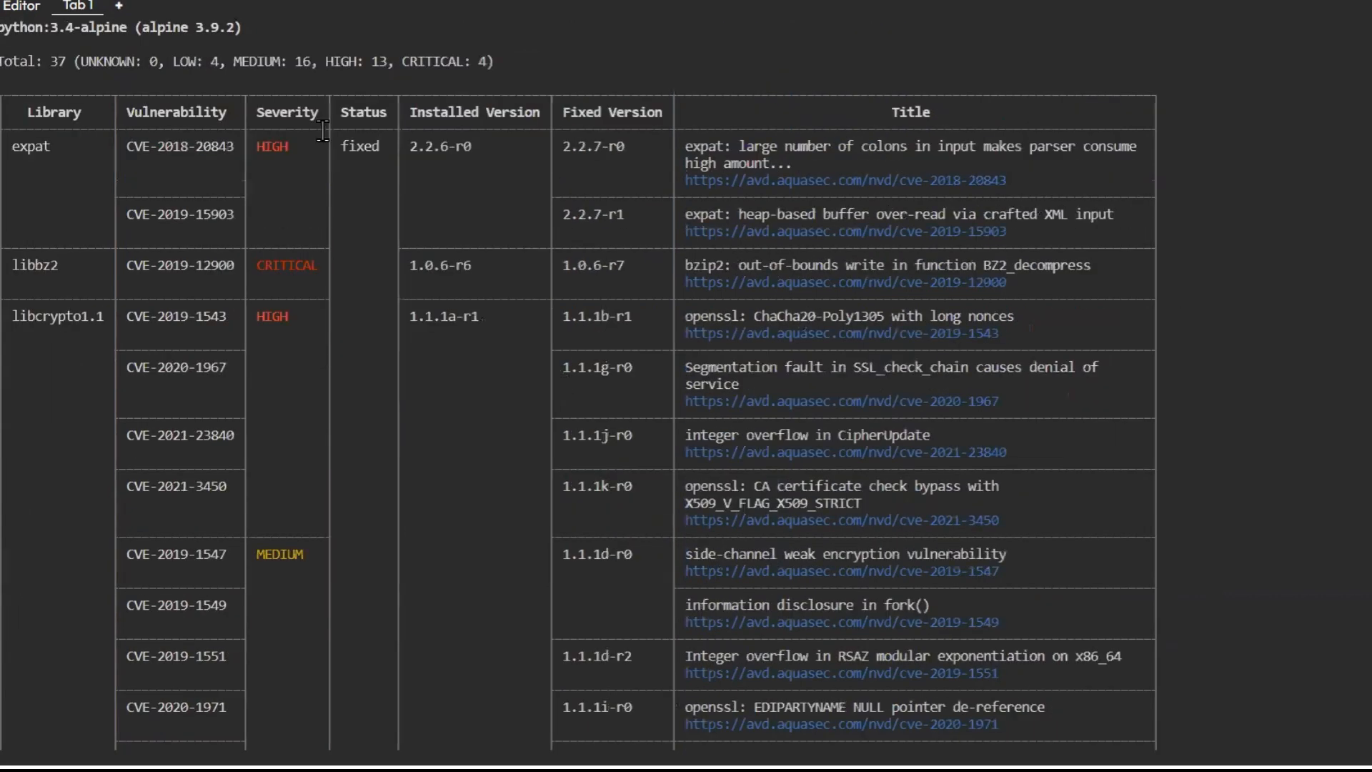
mouse_move(158, 146)
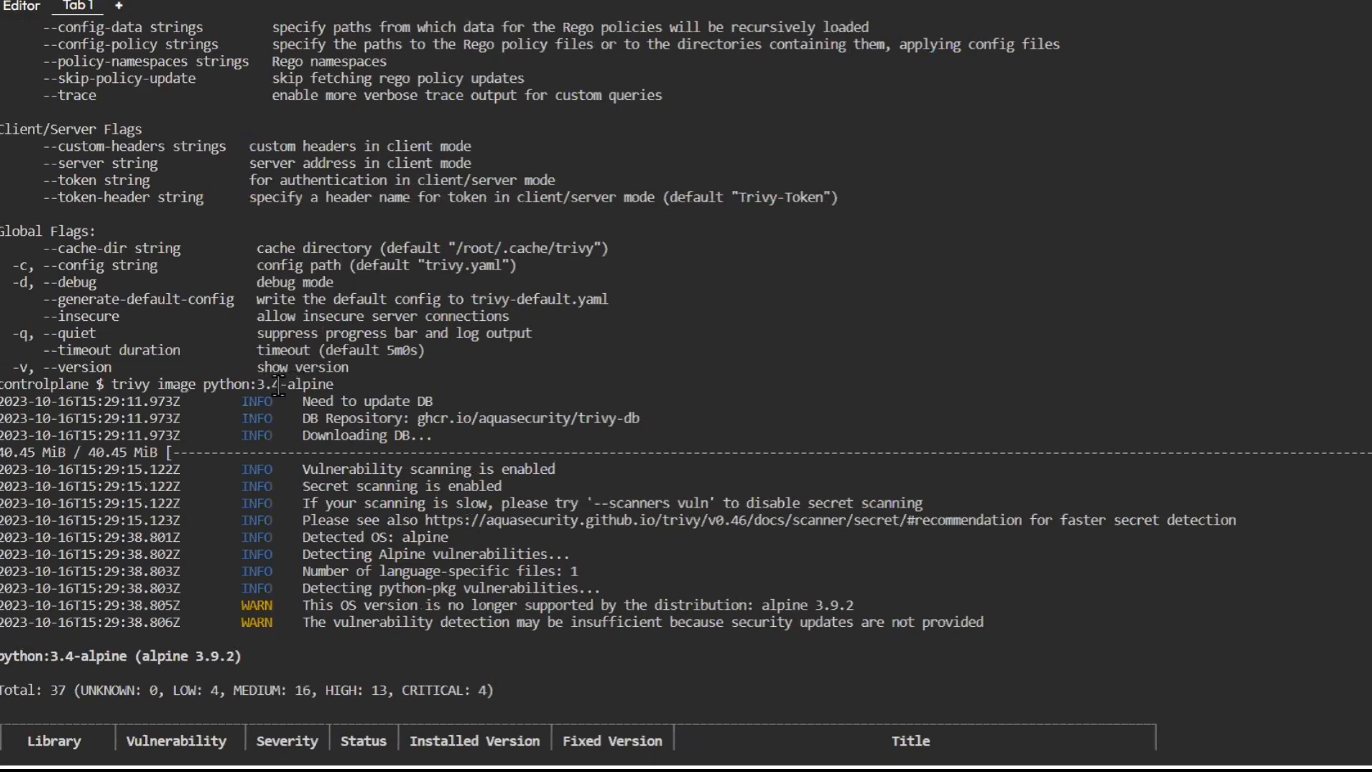
mouse_move(259, 622)
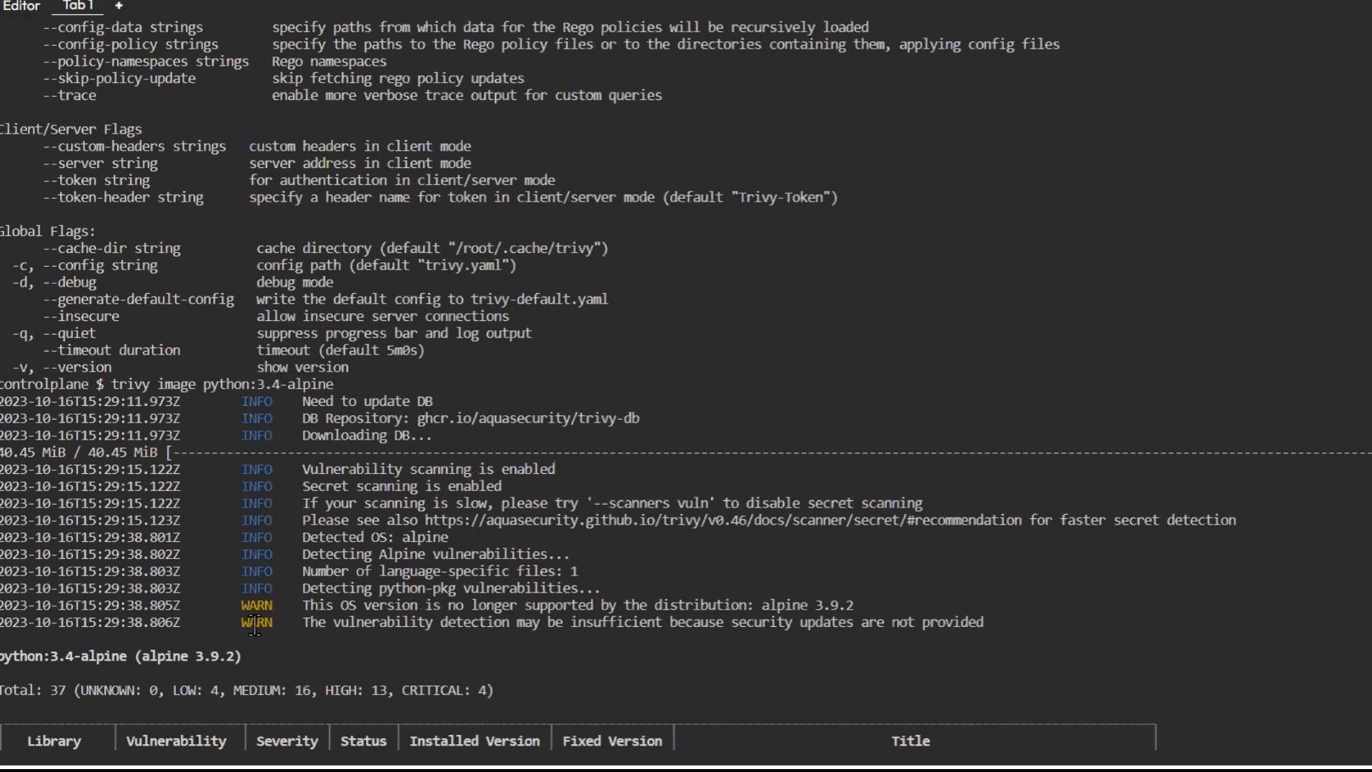
scroll("down", 3)
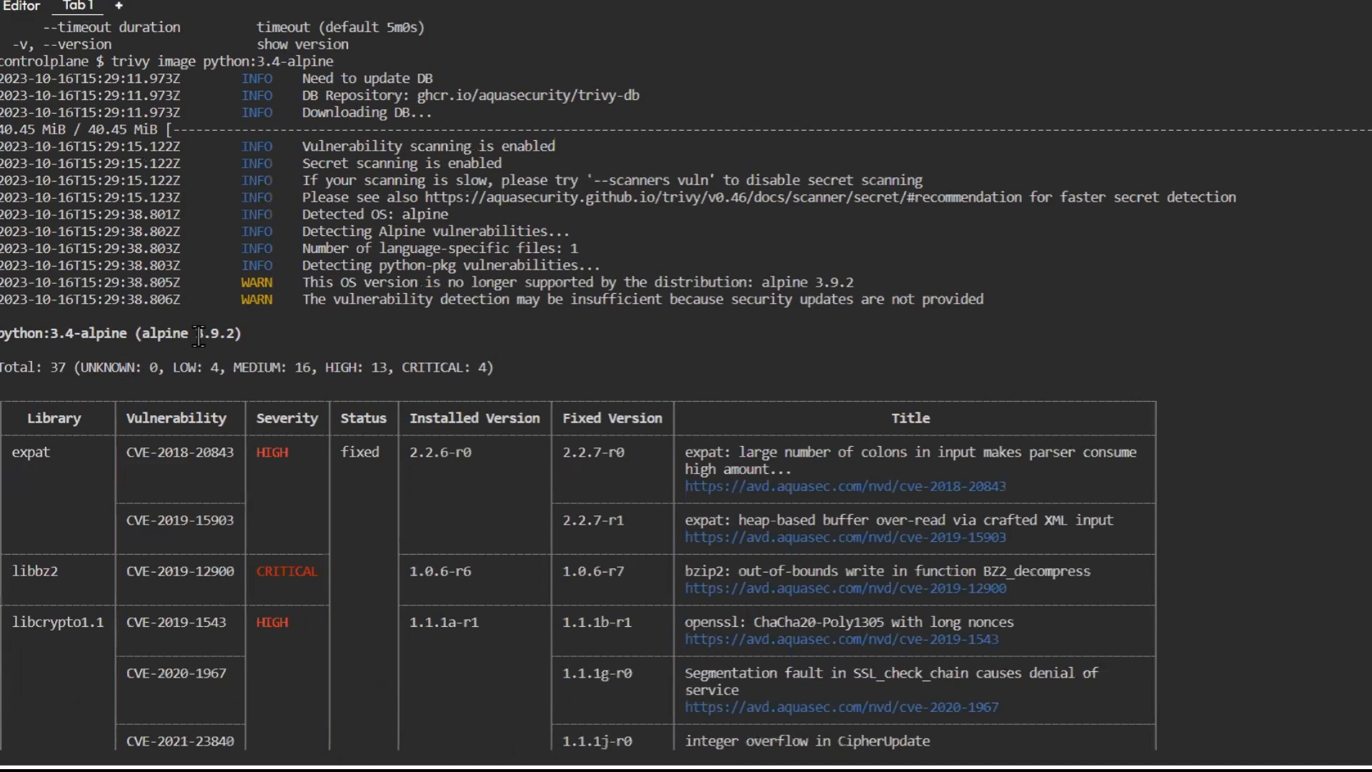
mouse_move(226, 332)
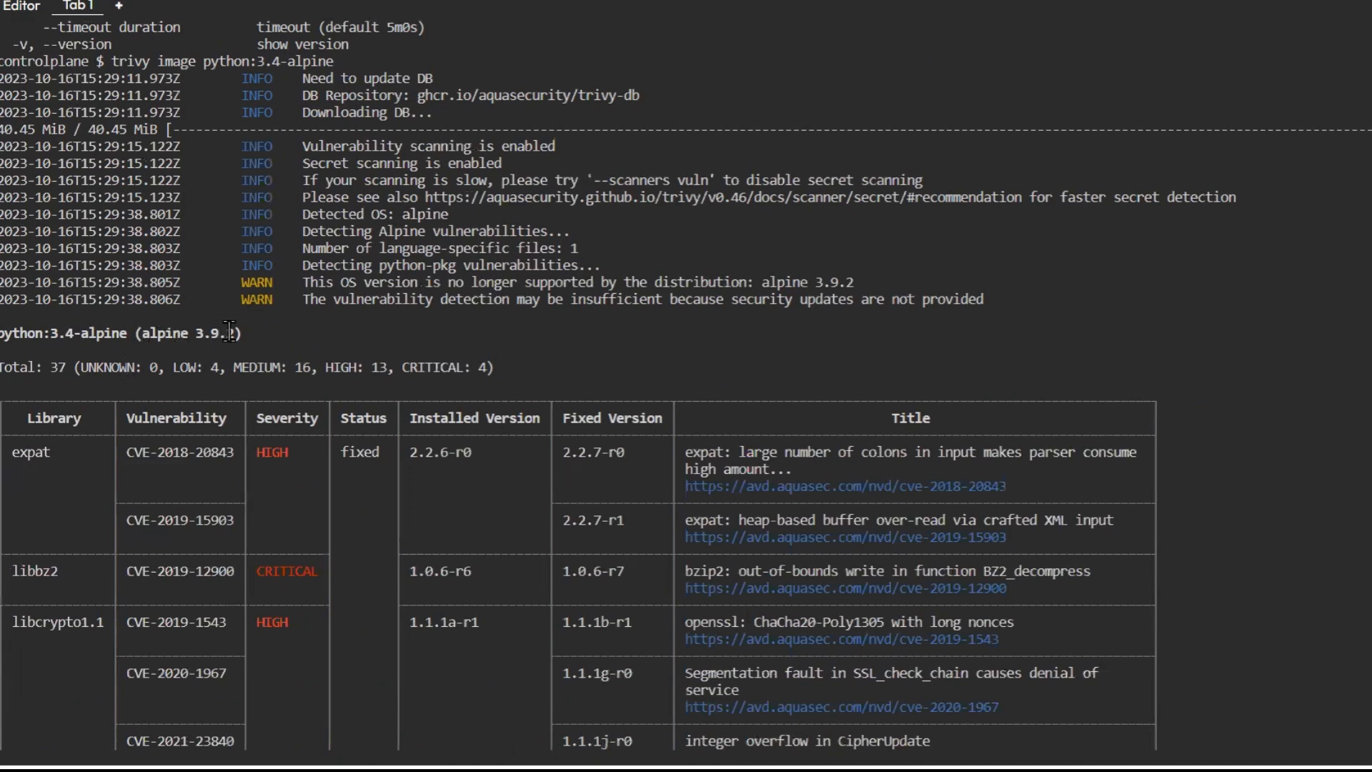
double_click(208, 332)
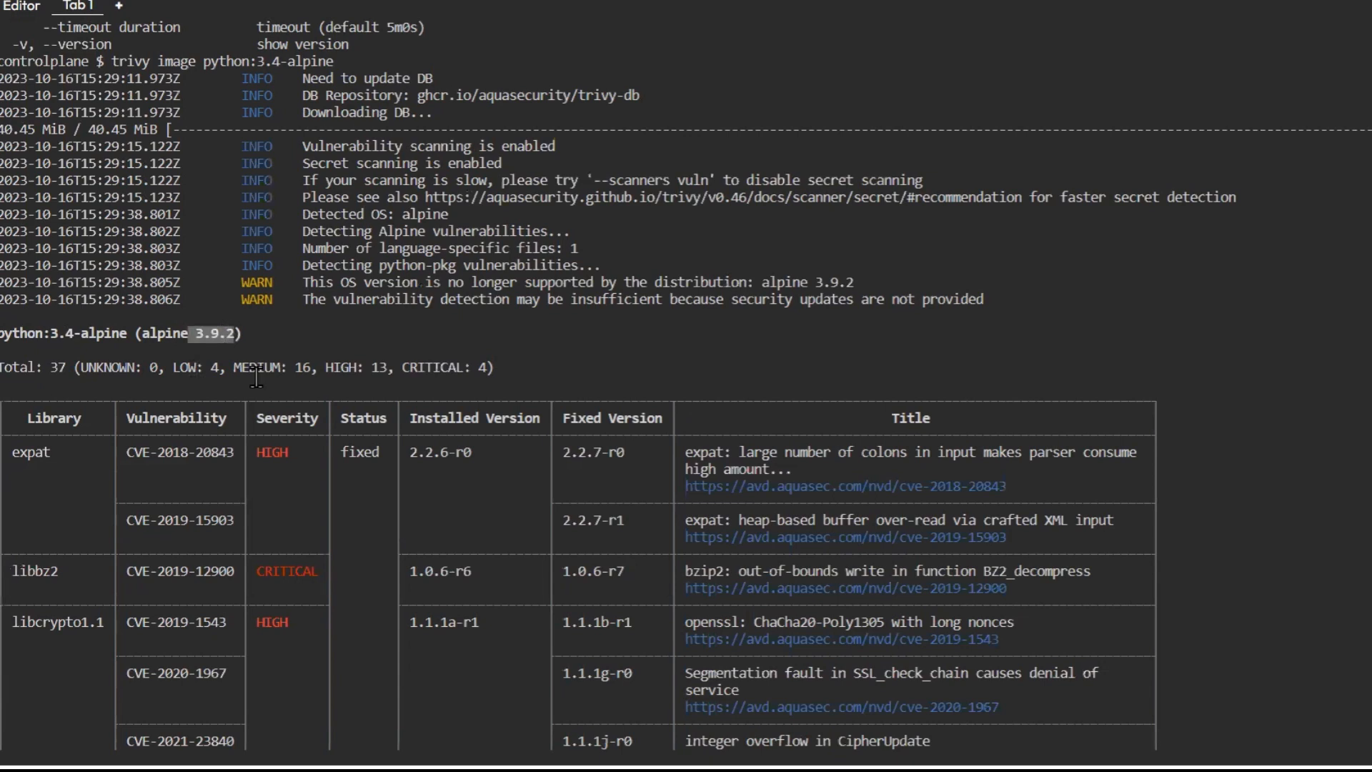
mouse_move(208, 354)
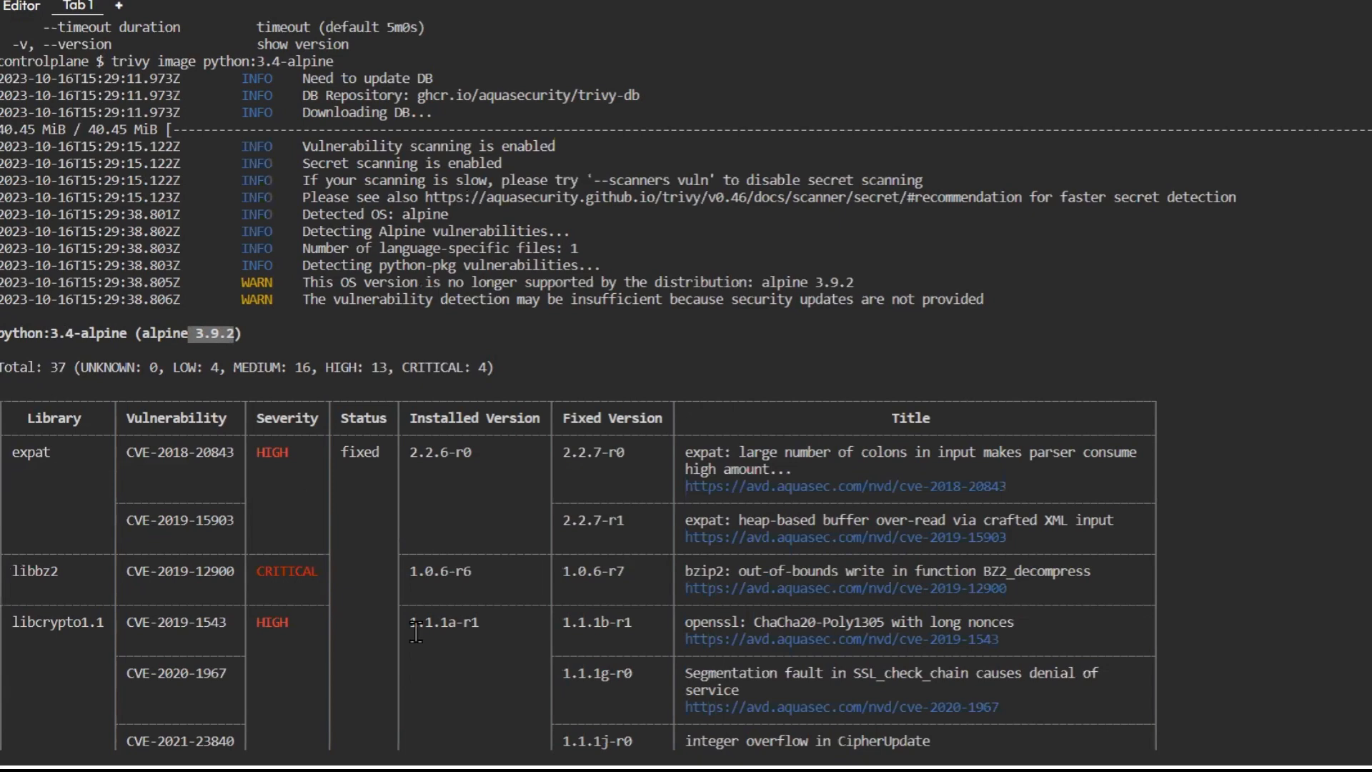
mouse_move(350, 507)
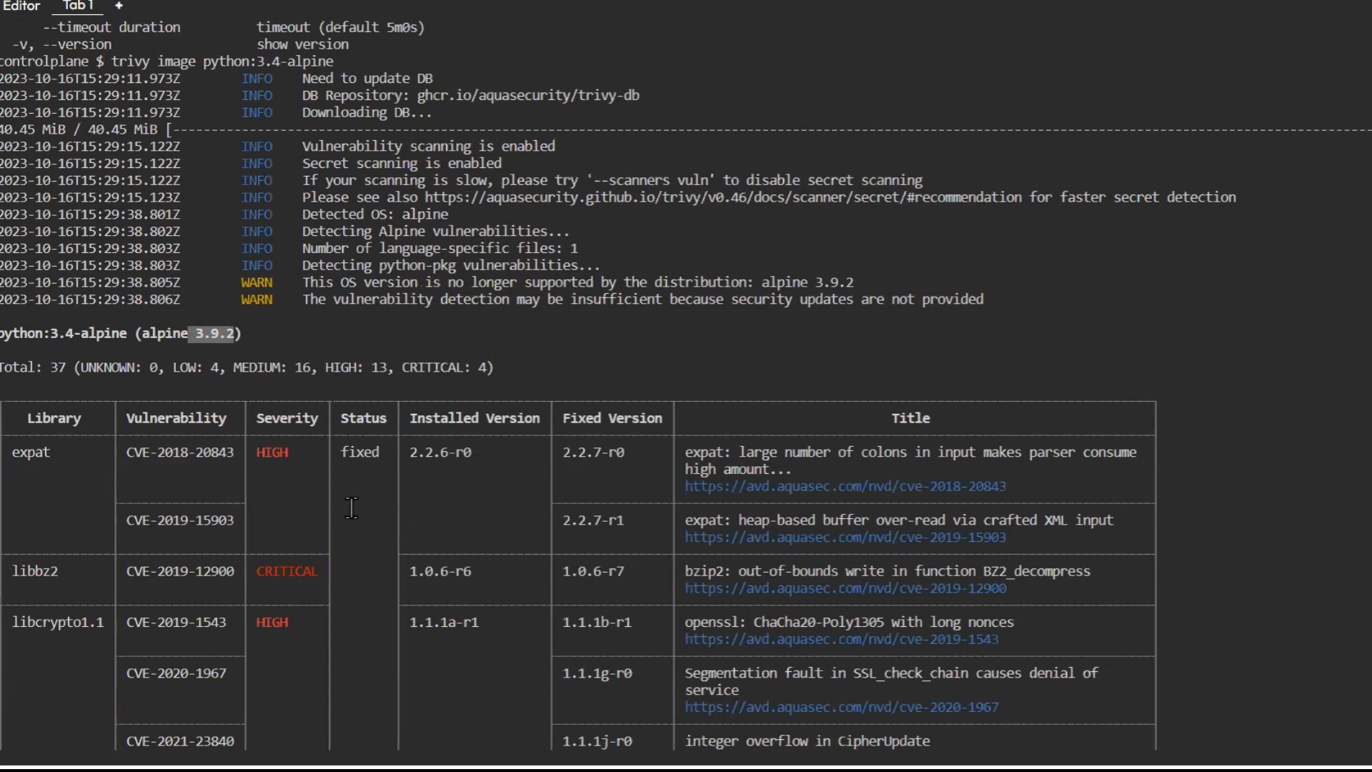